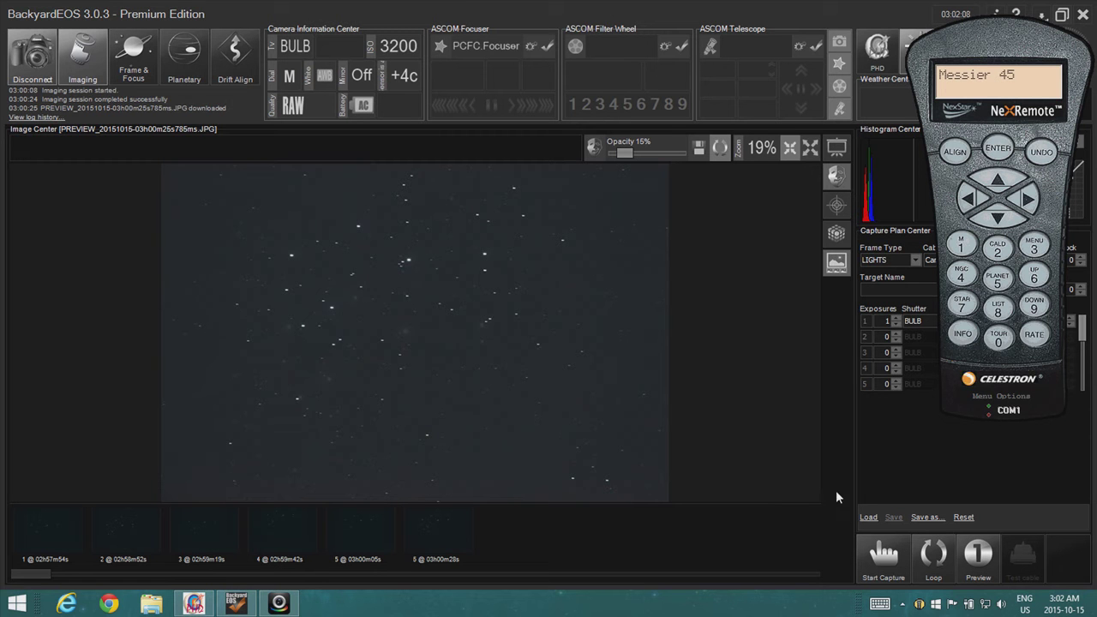
pyautogui.moveTo(881, 380)
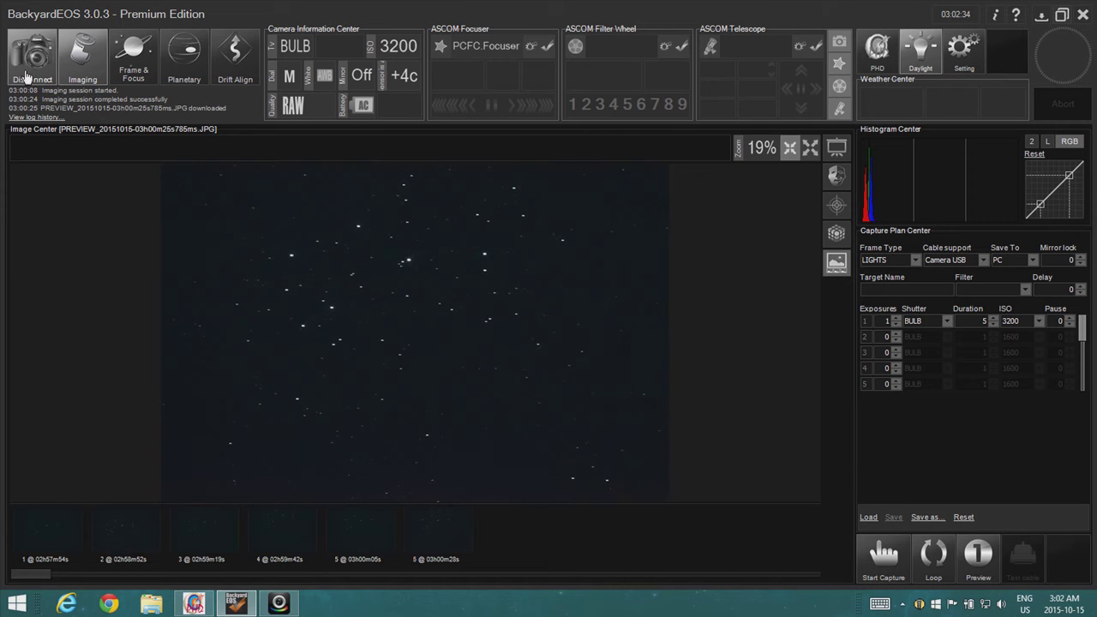
pyautogui.moveTo(31, 55)
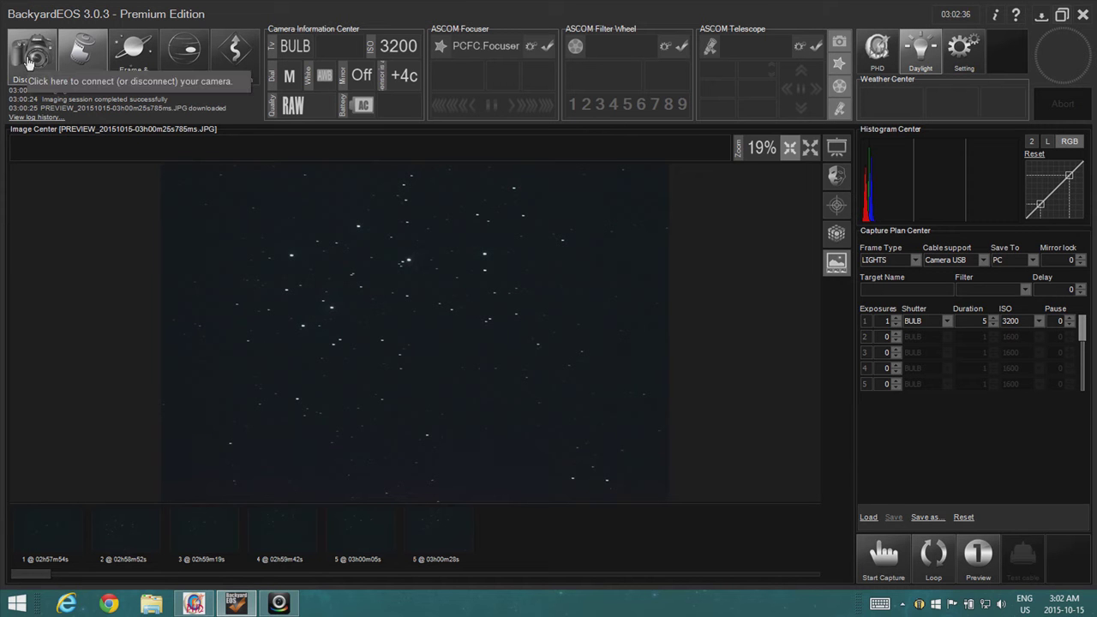
# Step: Keep the frame type as LIGHTS and enter M45 as the capture plan target name
pyautogui.click(31, 52)
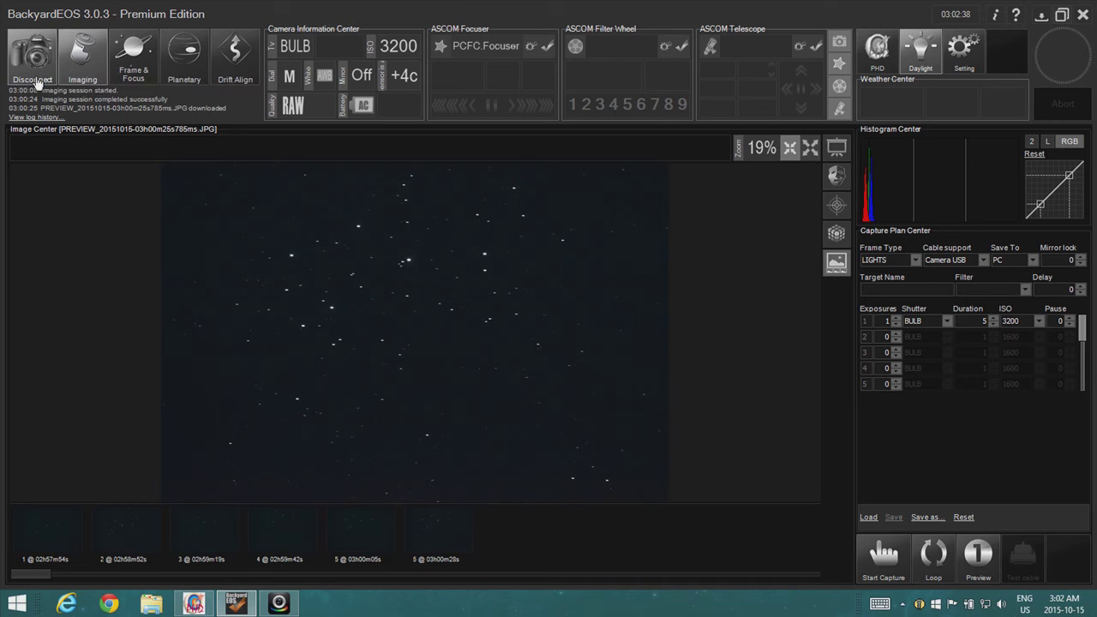
pyautogui.moveTo(82, 51)
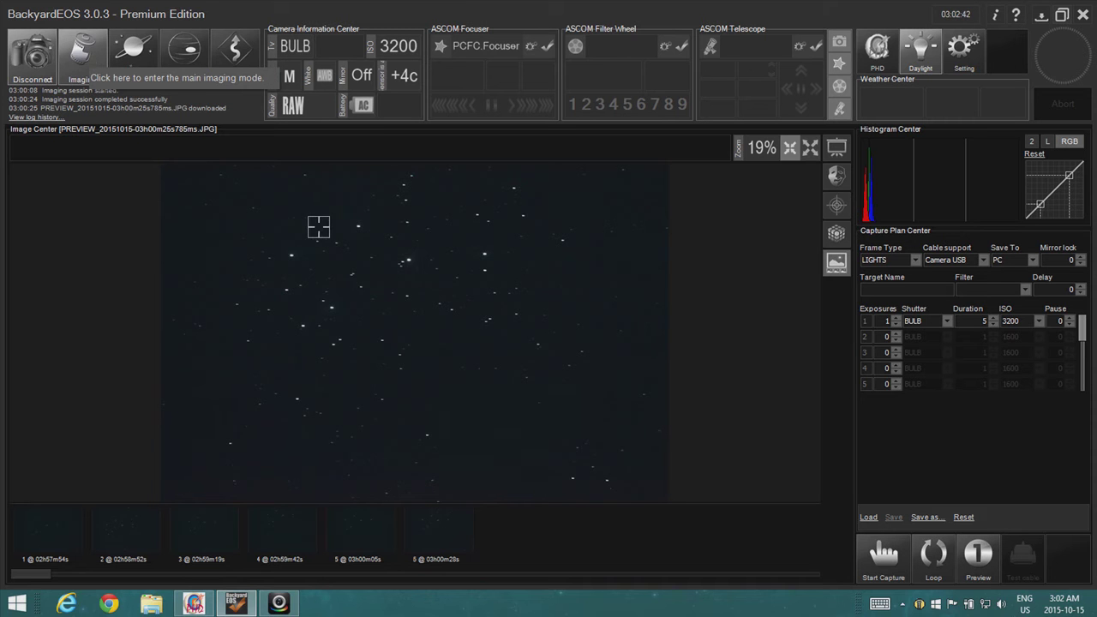
pyautogui.click(915, 260)
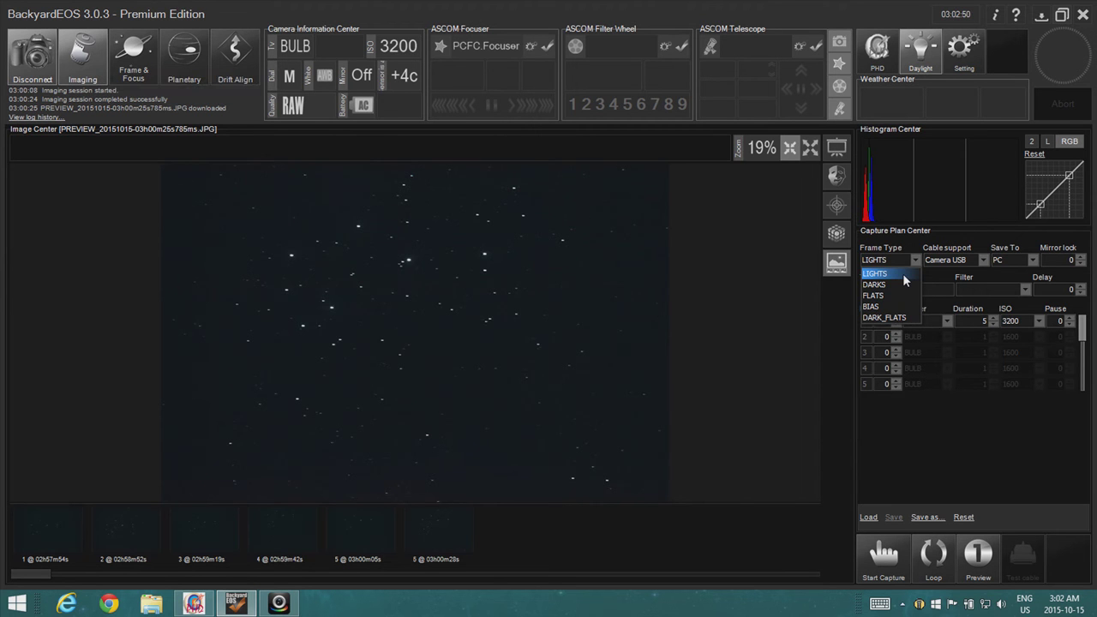
pyautogui.click(874, 272)
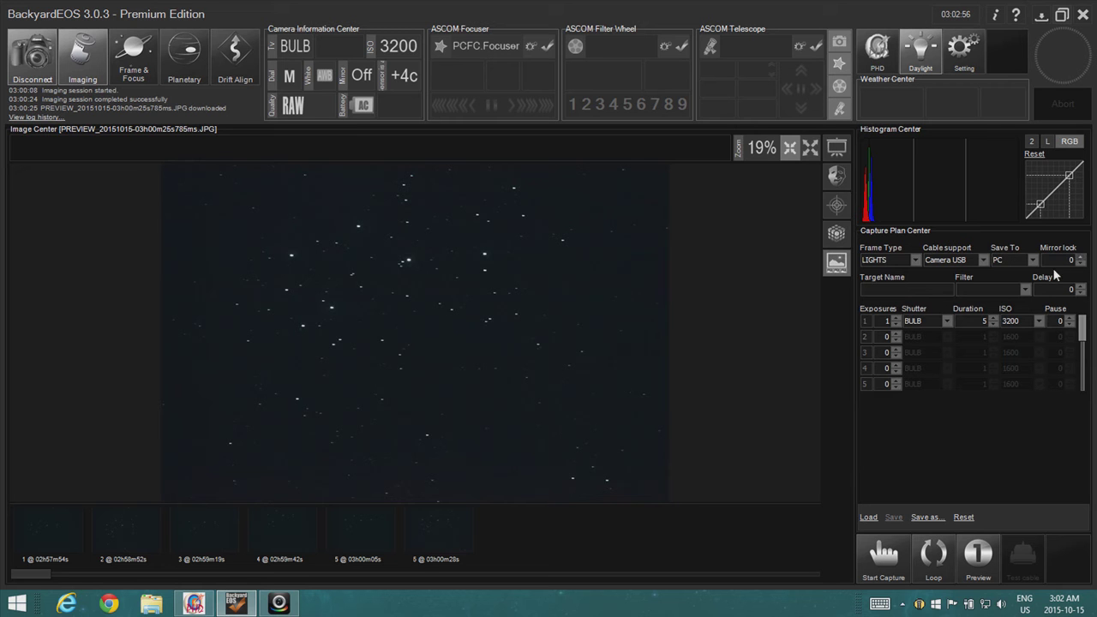
pyautogui.click(908, 288)
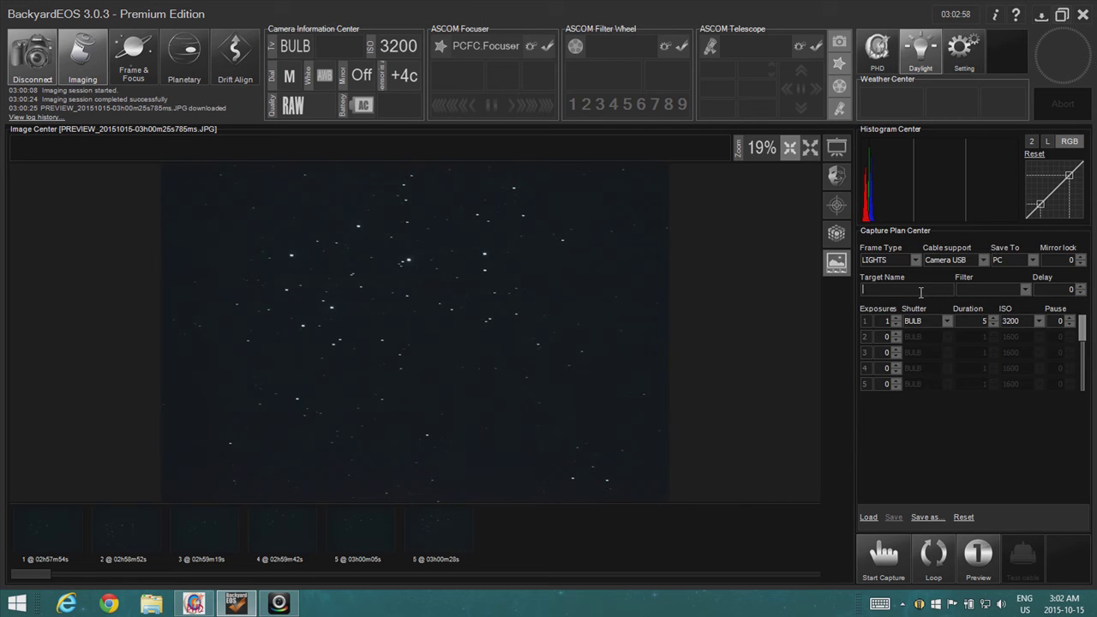
pyautogui.write('M4')
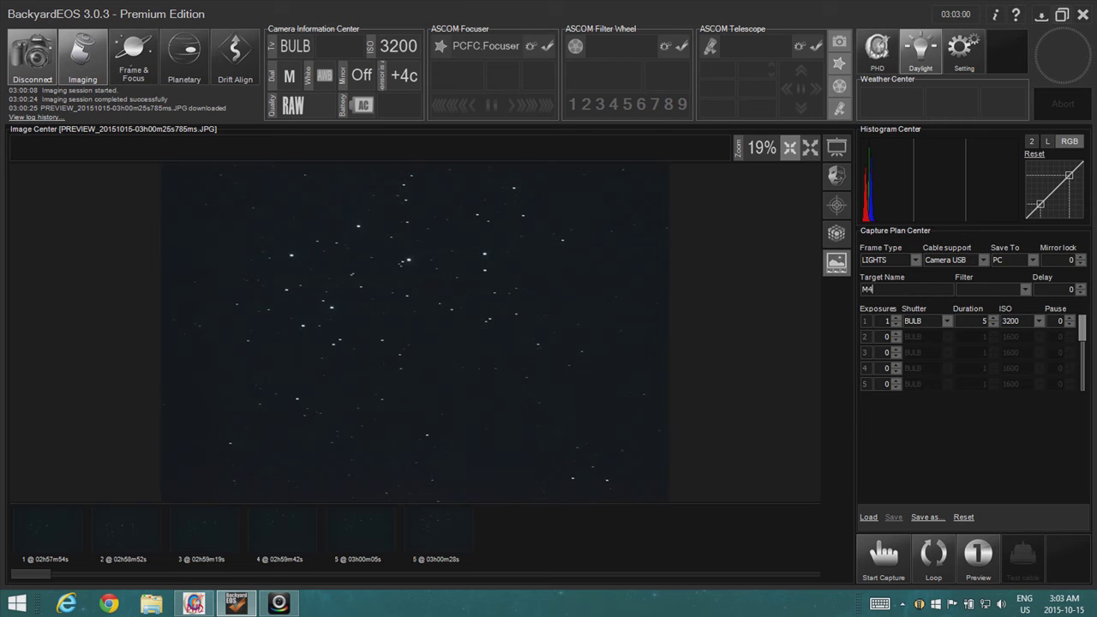
pyautogui.write('5')
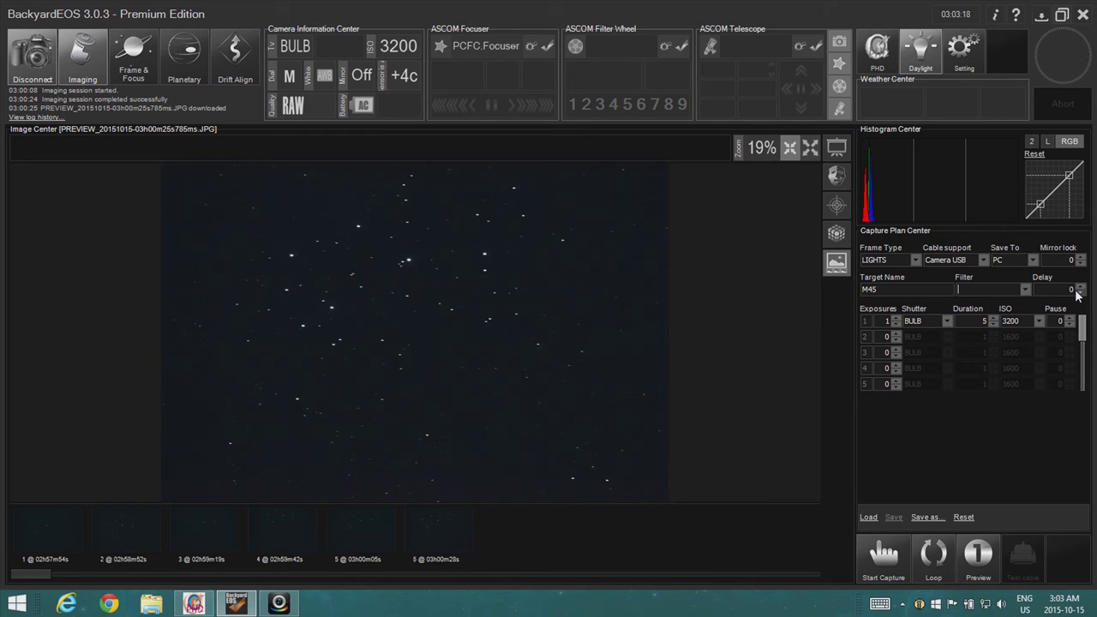
pyautogui.moveTo(941, 327)
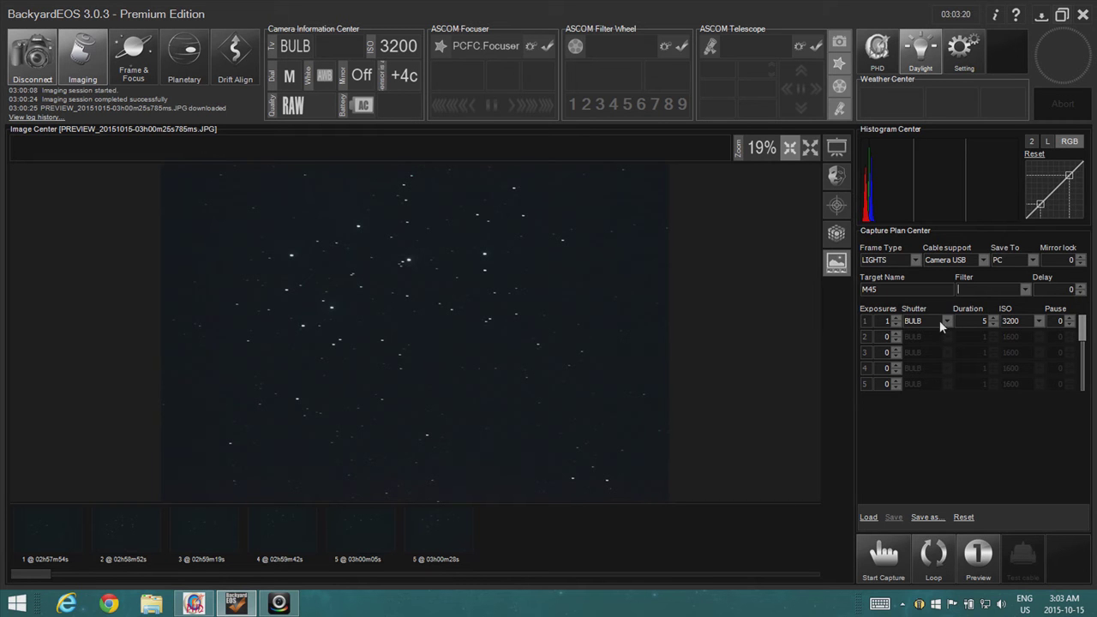
pyautogui.moveTo(910, 378)
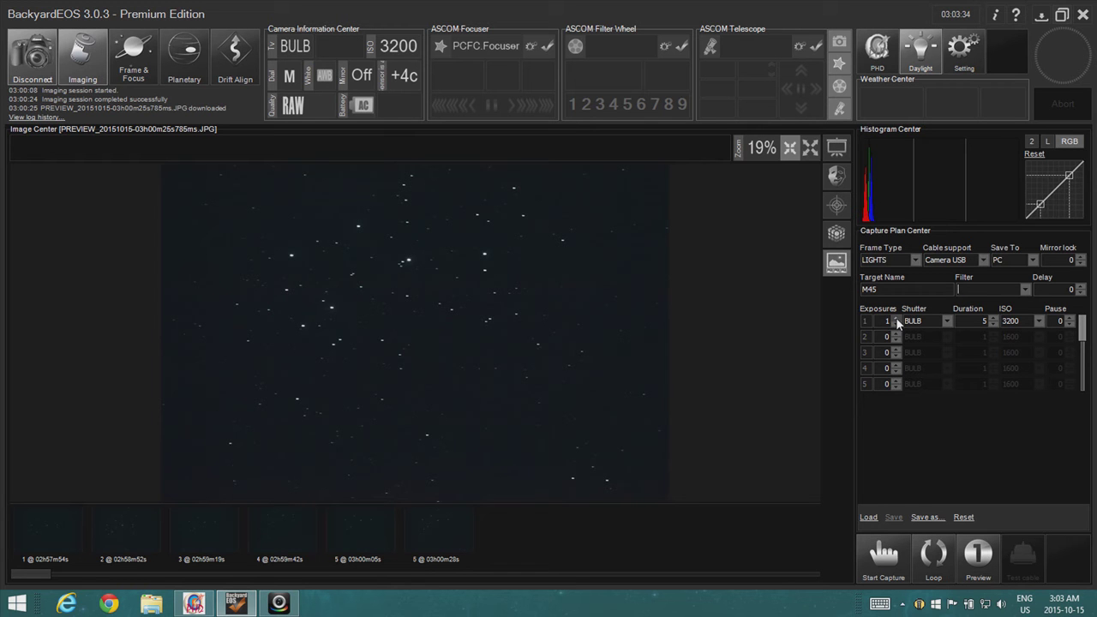
pyautogui.moveTo(917, 329)
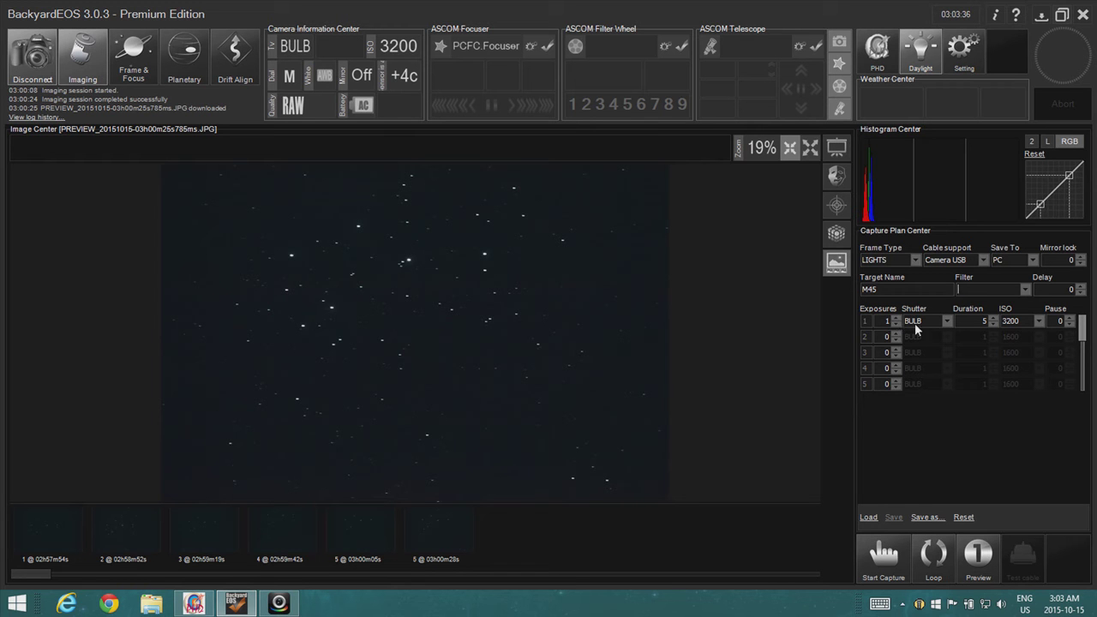
pyautogui.moveTo(942, 324)
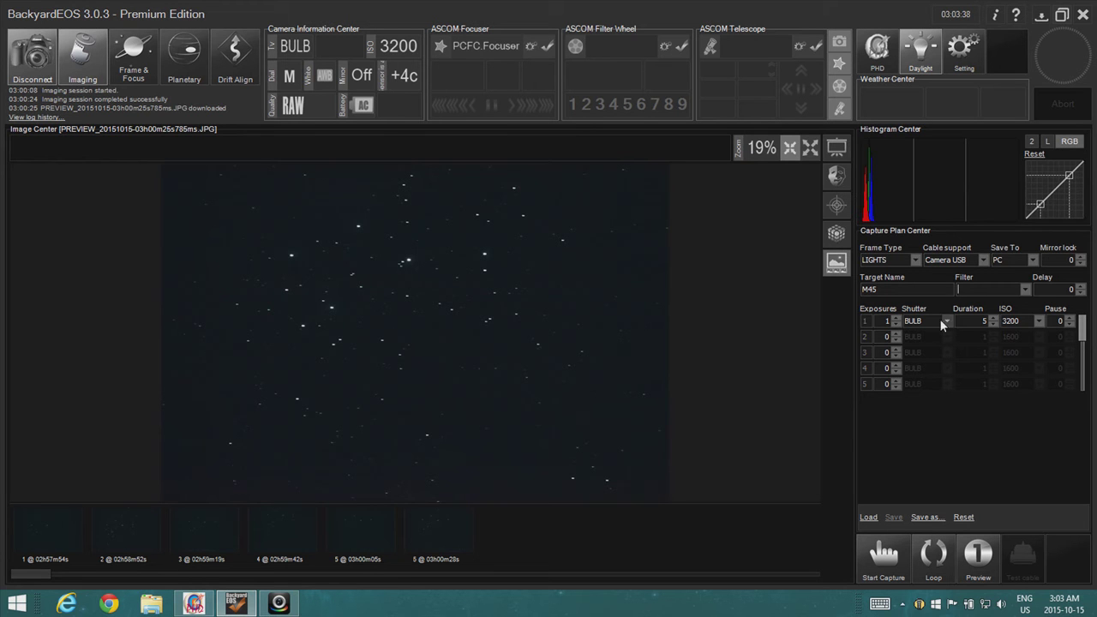
pyautogui.moveTo(992, 324)
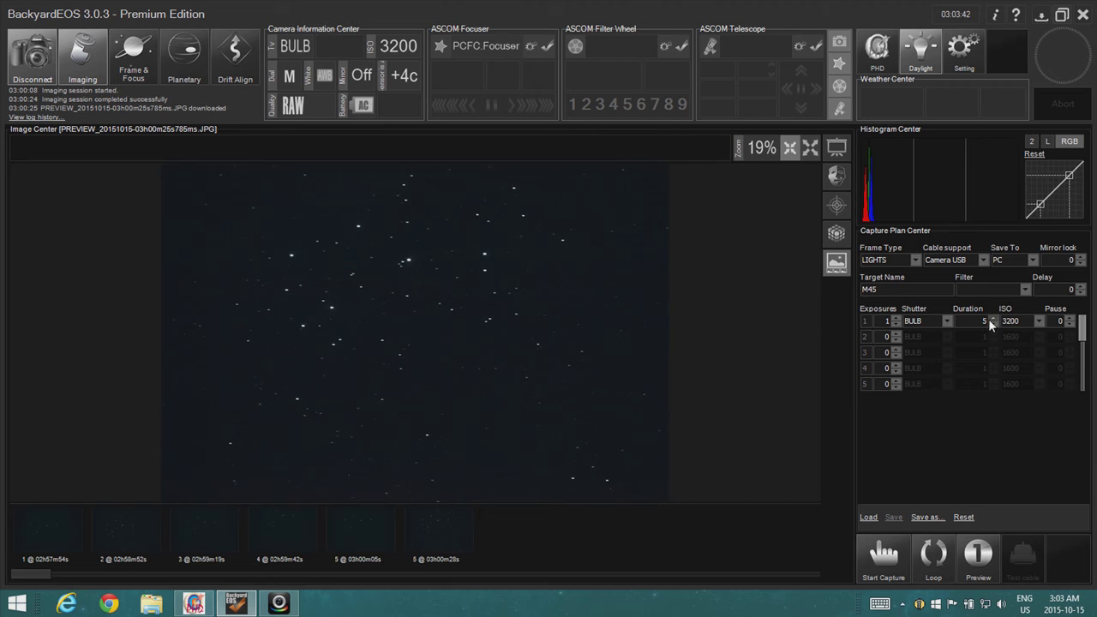
pyautogui.moveTo(1017, 327)
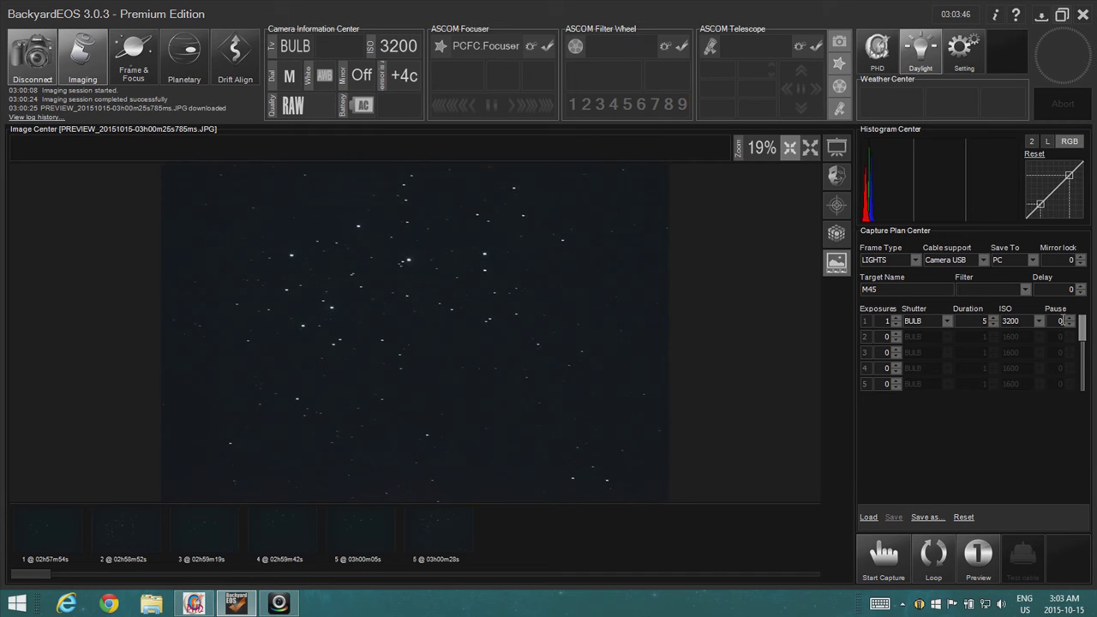
# Step: Set rows 1 and 2 to 4 and 2 BULB exposures at ISO 3200
pyautogui.click(990, 288)
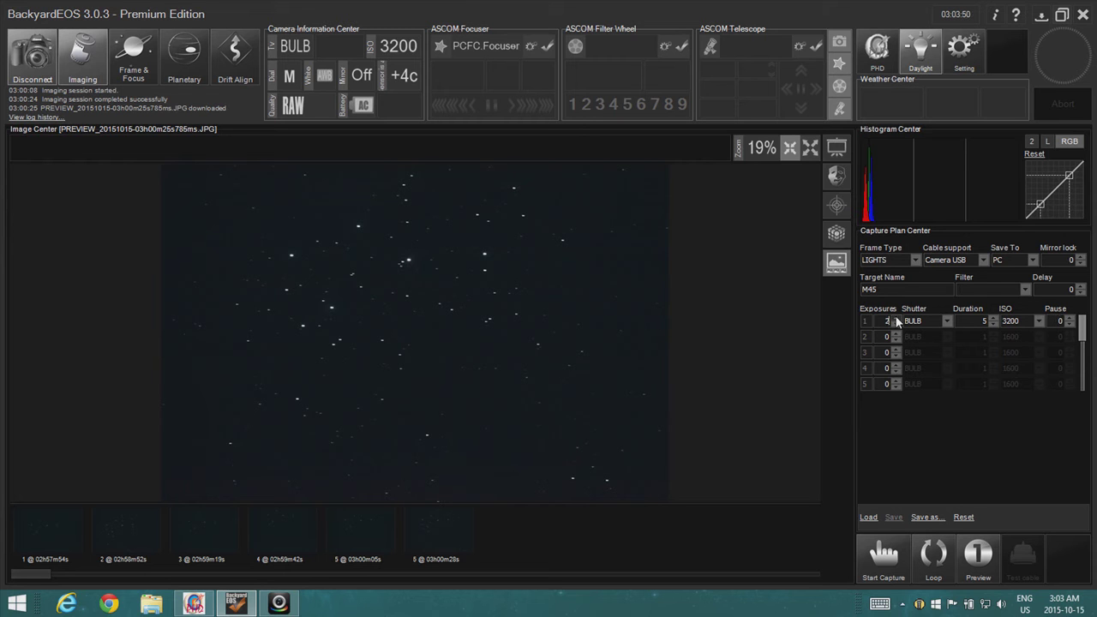
pyautogui.click(887, 321)
pyautogui.write('4')
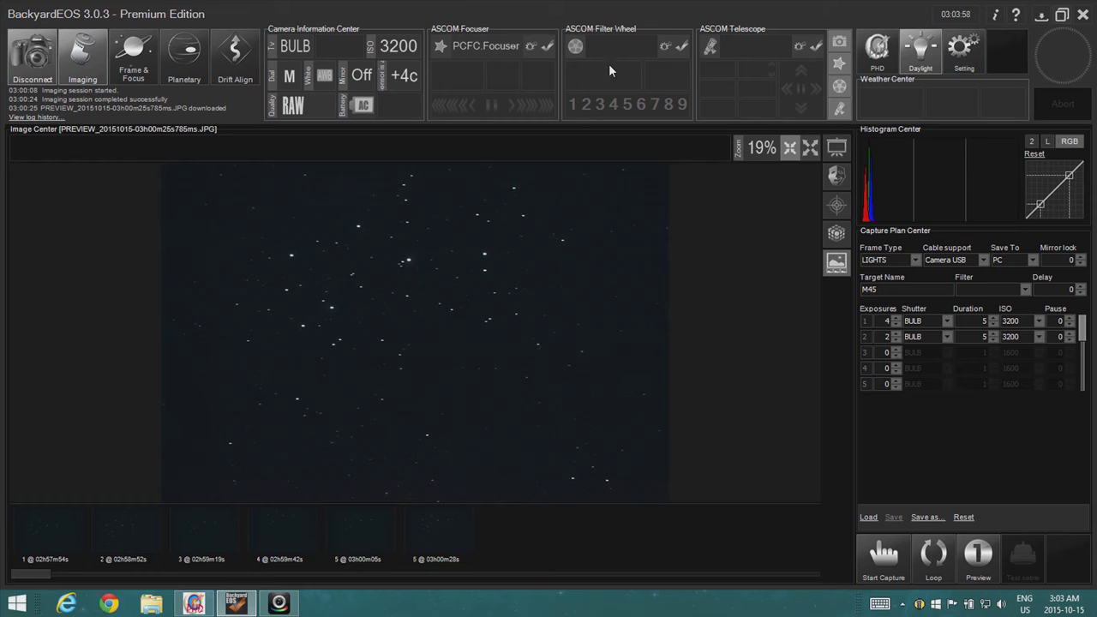
pyautogui.moveTo(627, 60)
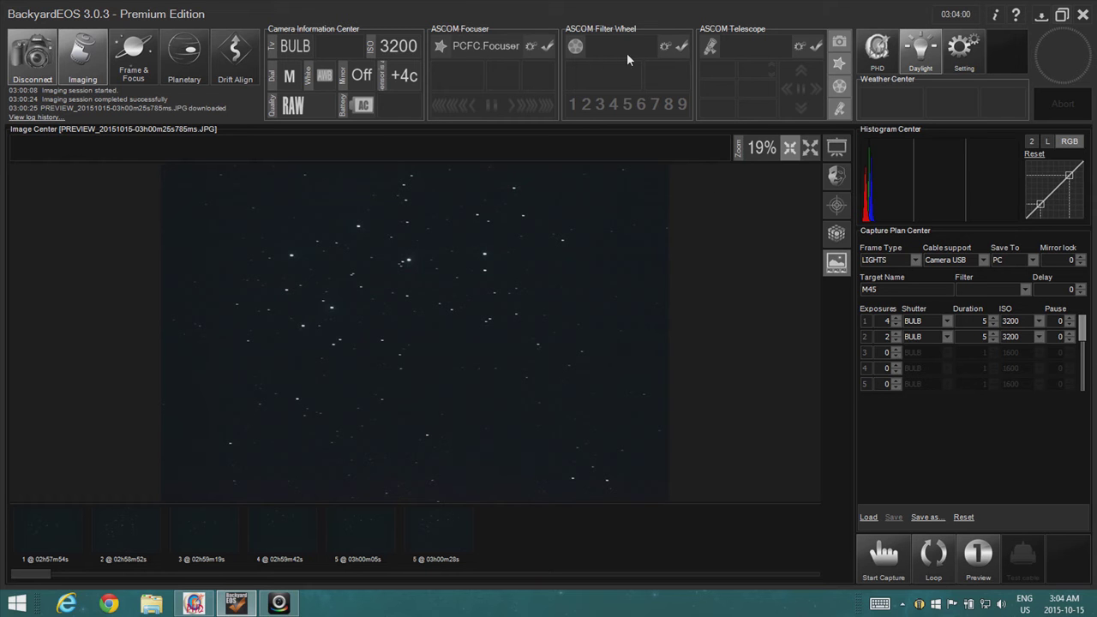
pyautogui.moveTo(531, 48)
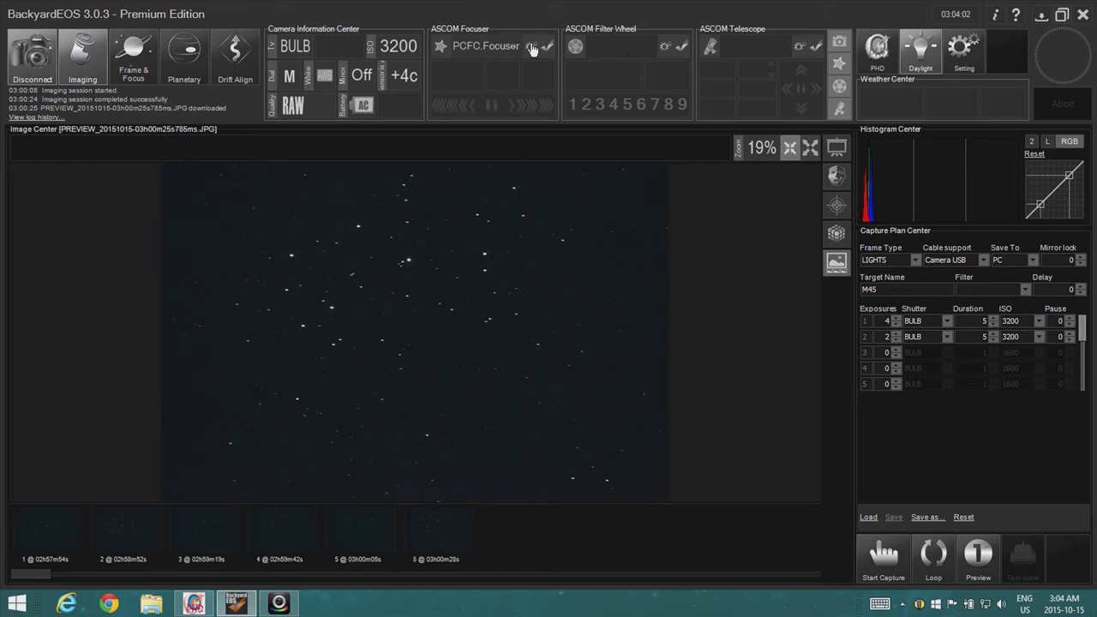
pyautogui.moveTo(703, 43)
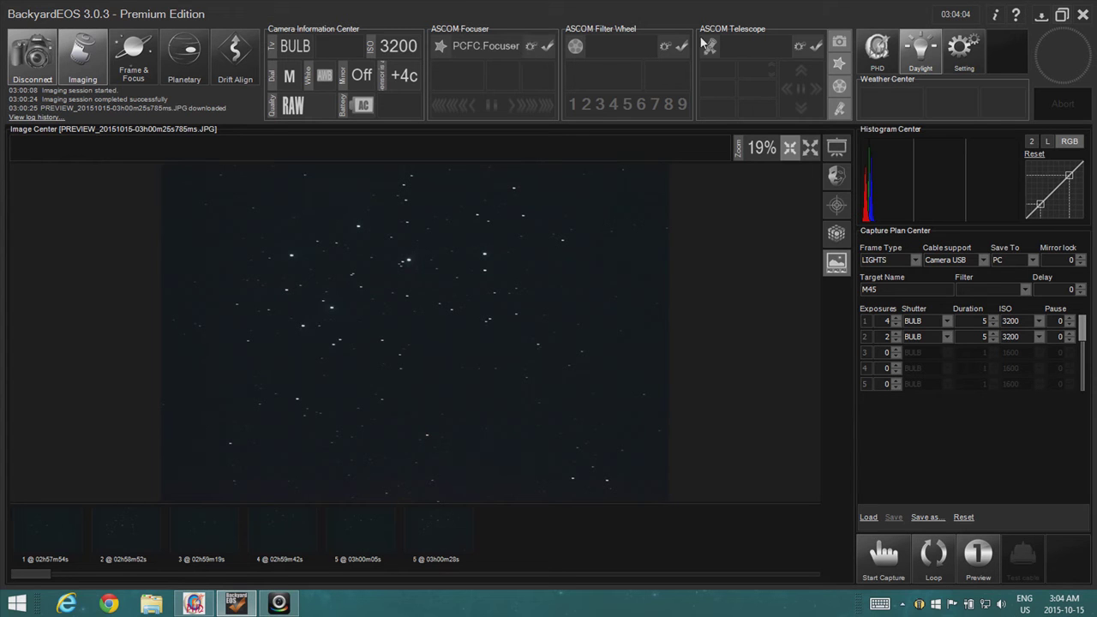
pyautogui.moveTo(637, 50)
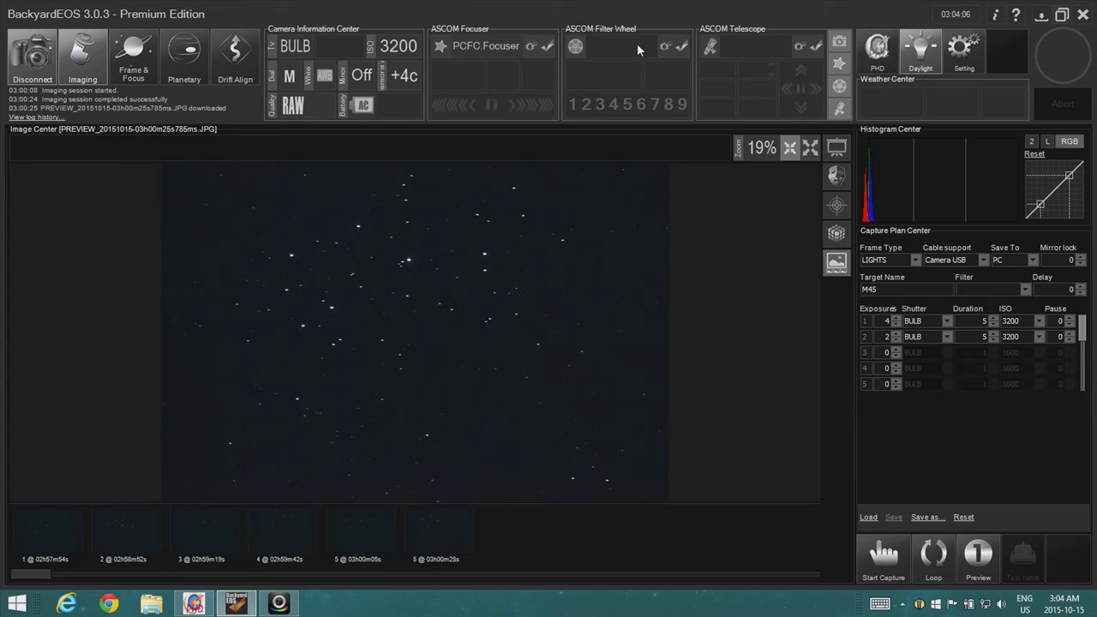
pyautogui.moveTo(495, 57)
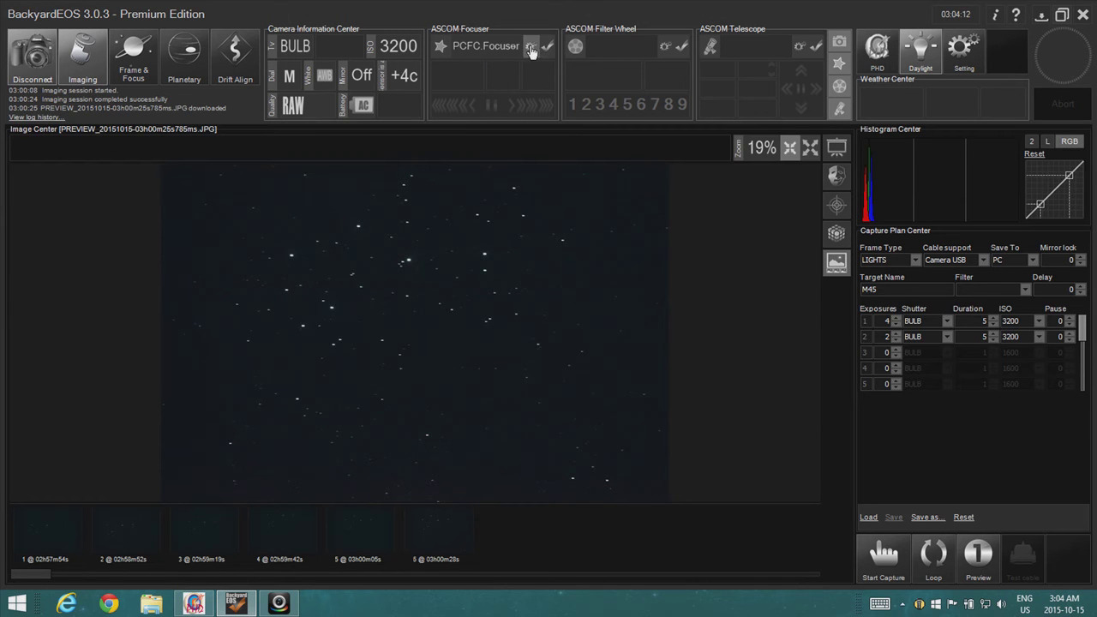
# Step: Reduce the plan to one active row of BULB ISO 3200 exposures
pyautogui.click(531, 47)
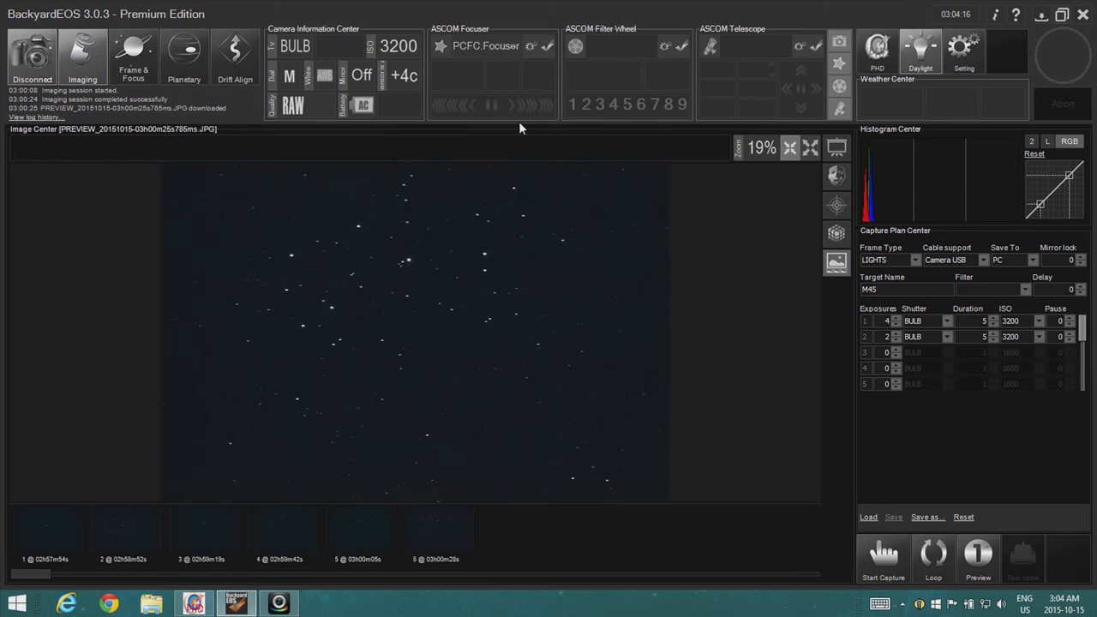
pyautogui.moveTo(480, 53)
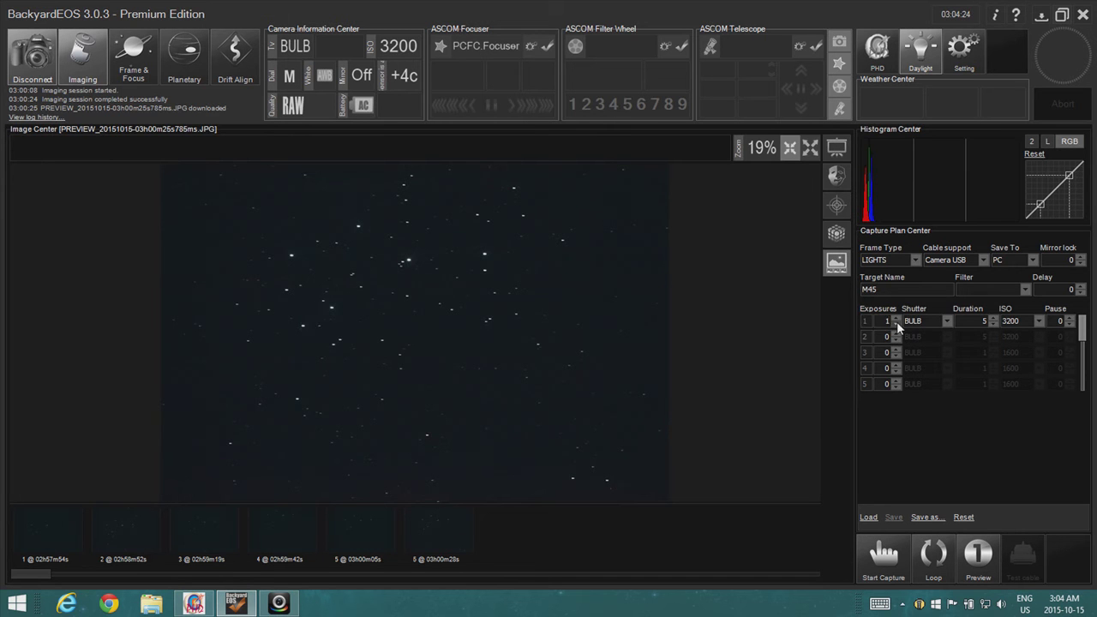
pyautogui.moveTo(1047, 320)
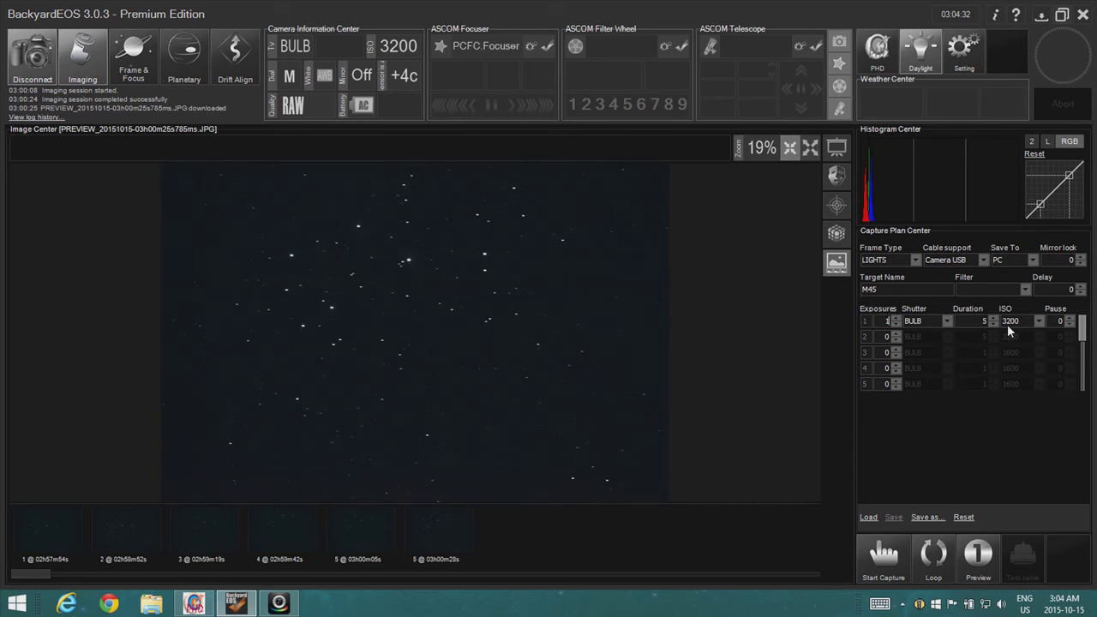
pyautogui.moveTo(1032, 331)
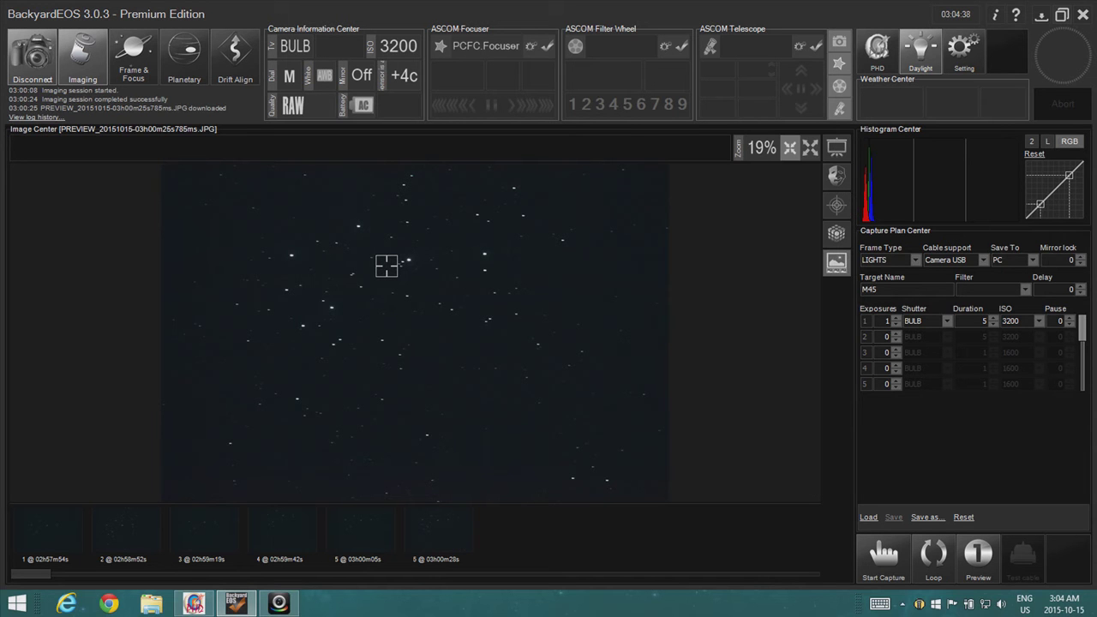
pyautogui.moveTo(853, 300)
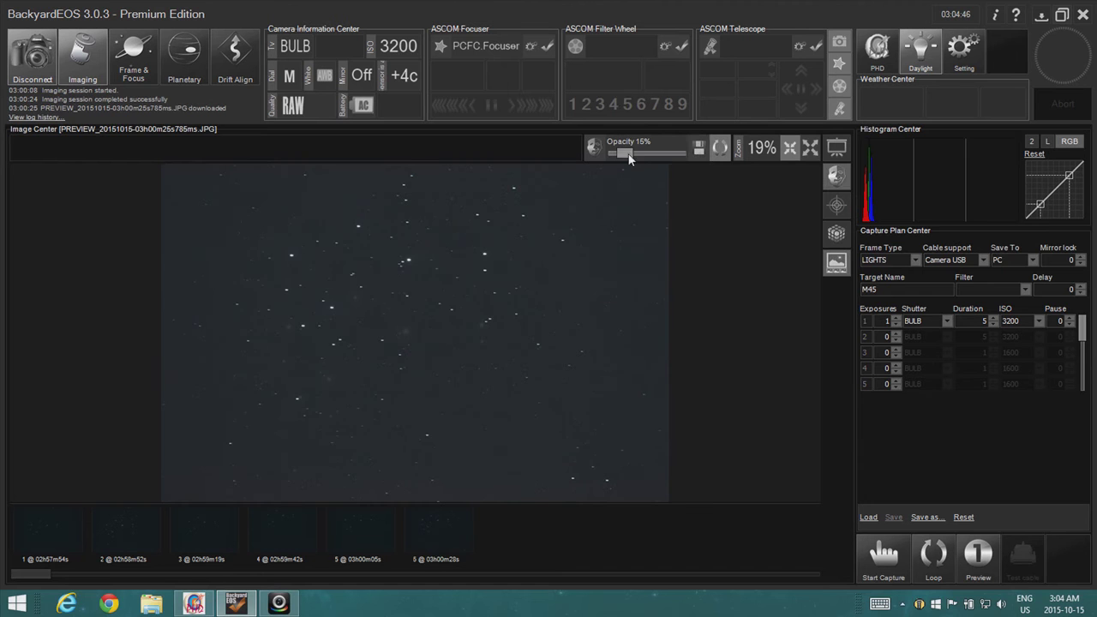
# Step: Fade the overlay to 0%, start opening an image from 10-13-15, then cancel
pyautogui.moveTo(627, 152); pyautogui.dragTo(615, 152)
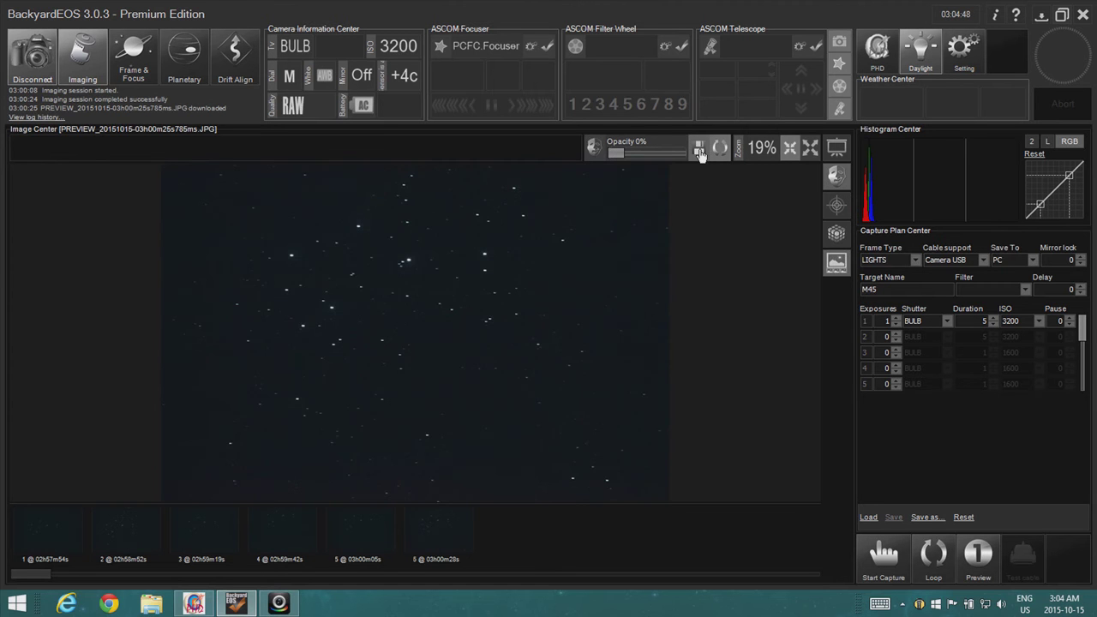
pyautogui.moveTo(720, 148)
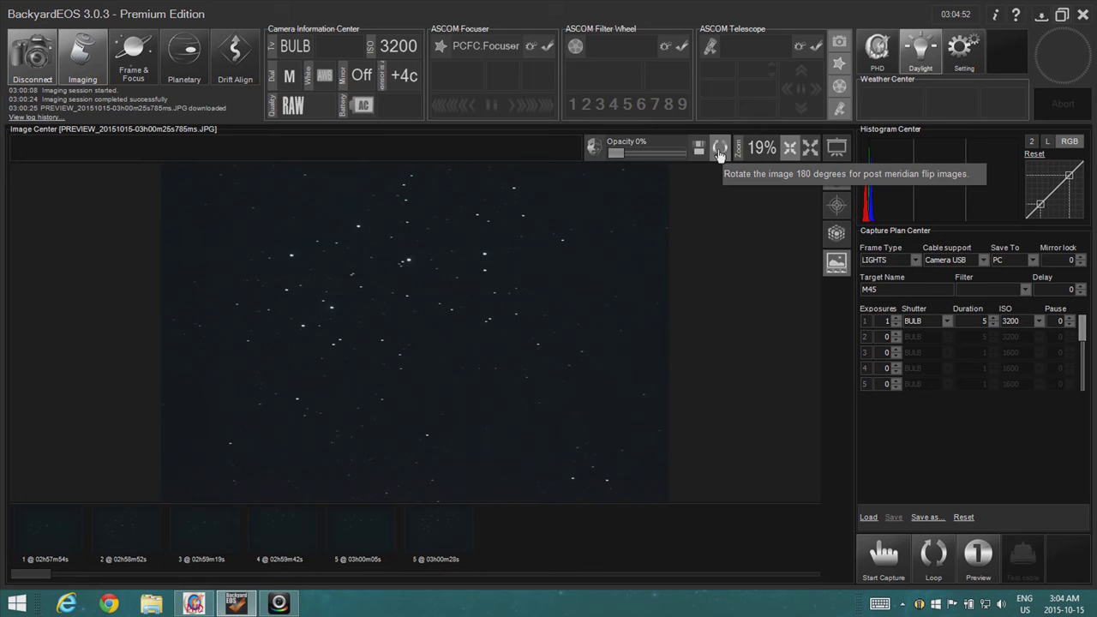
pyautogui.moveTo(699, 147)
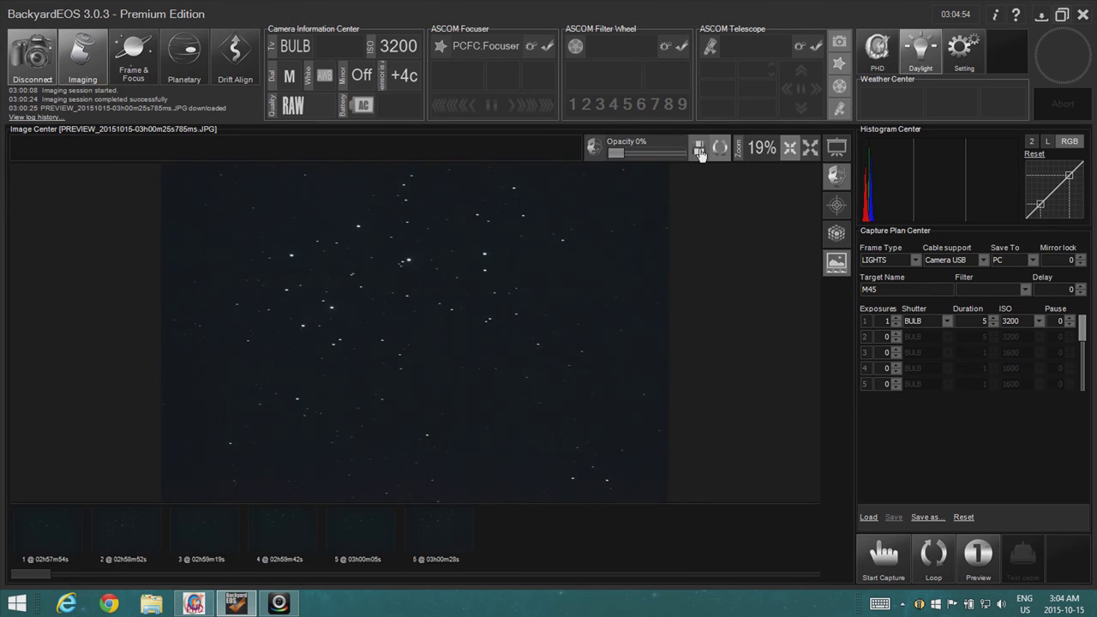
pyautogui.click(699, 148)
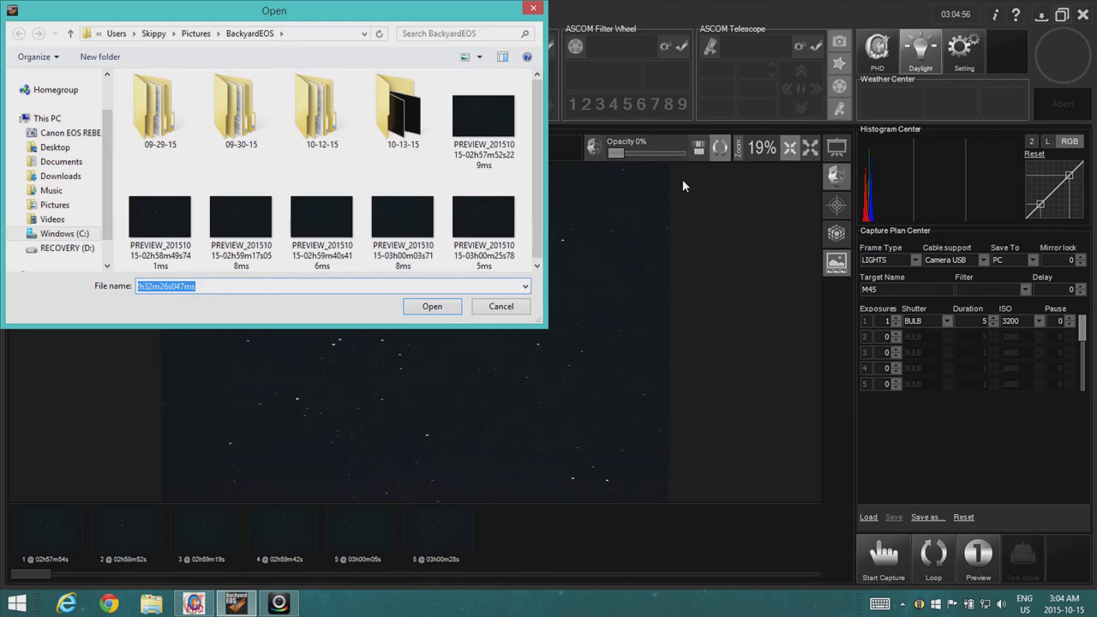
pyautogui.click(403, 107)
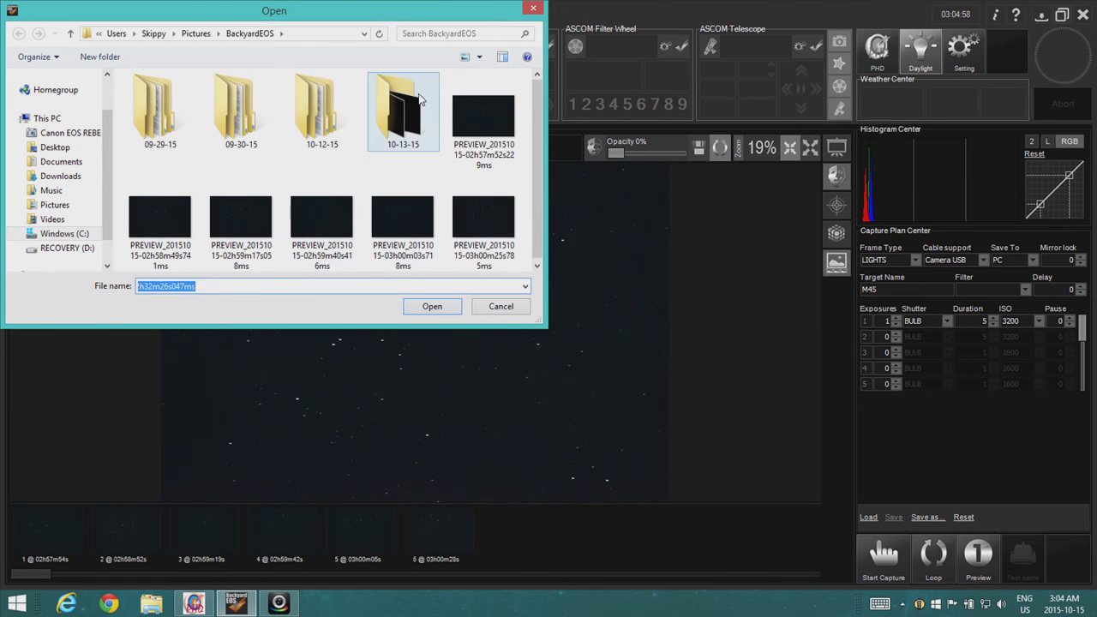
pyautogui.click(432, 305)
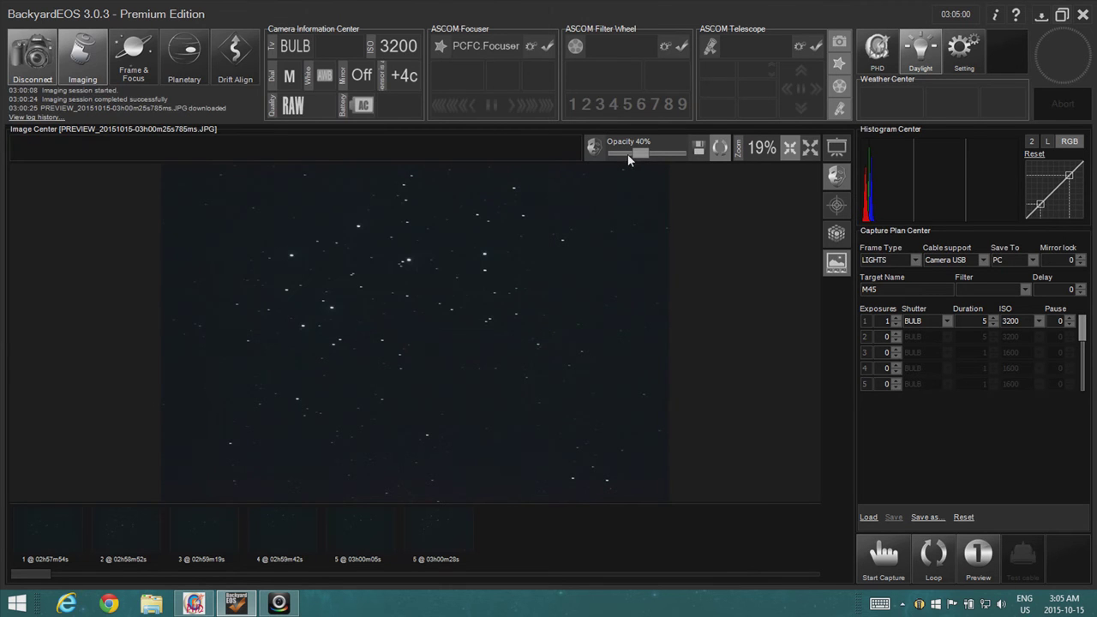
# Step: Settle the overlay opacity near 42% and bring up the open-image dialog again
pyautogui.moveTo(641, 153); pyautogui.dragTo(615, 152)
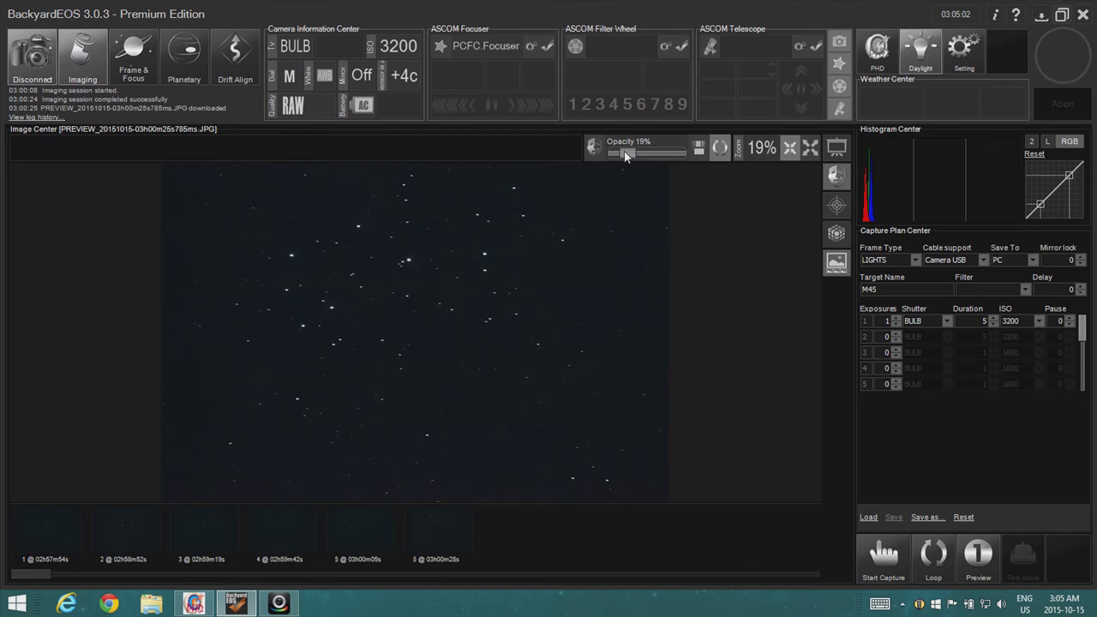
pyautogui.moveTo(626, 152); pyautogui.dragTo(641, 152)
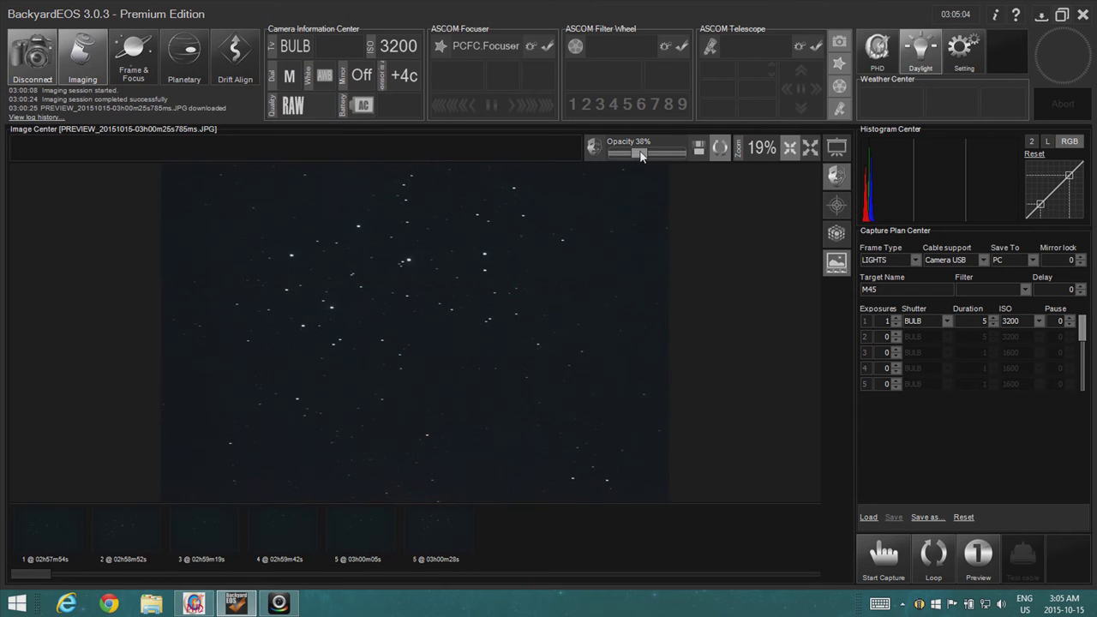
pyautogui.click(699, 147)
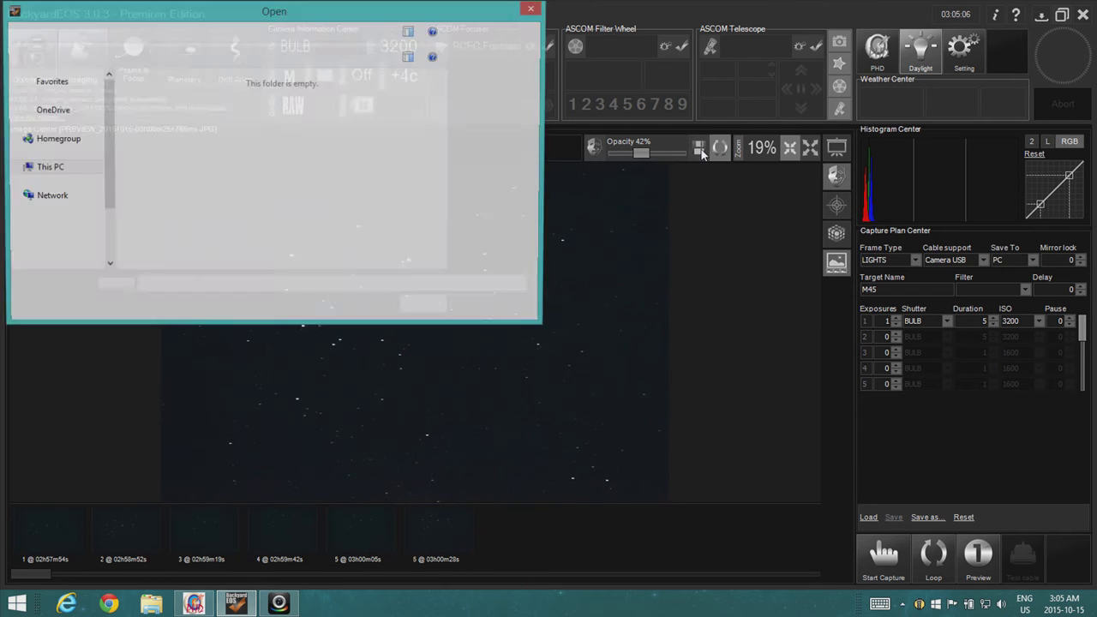
# Step: Overlay a saved M45_LIGHT frame from the 10-13-15 folder on the preview
pyautogui.click(412, 110)
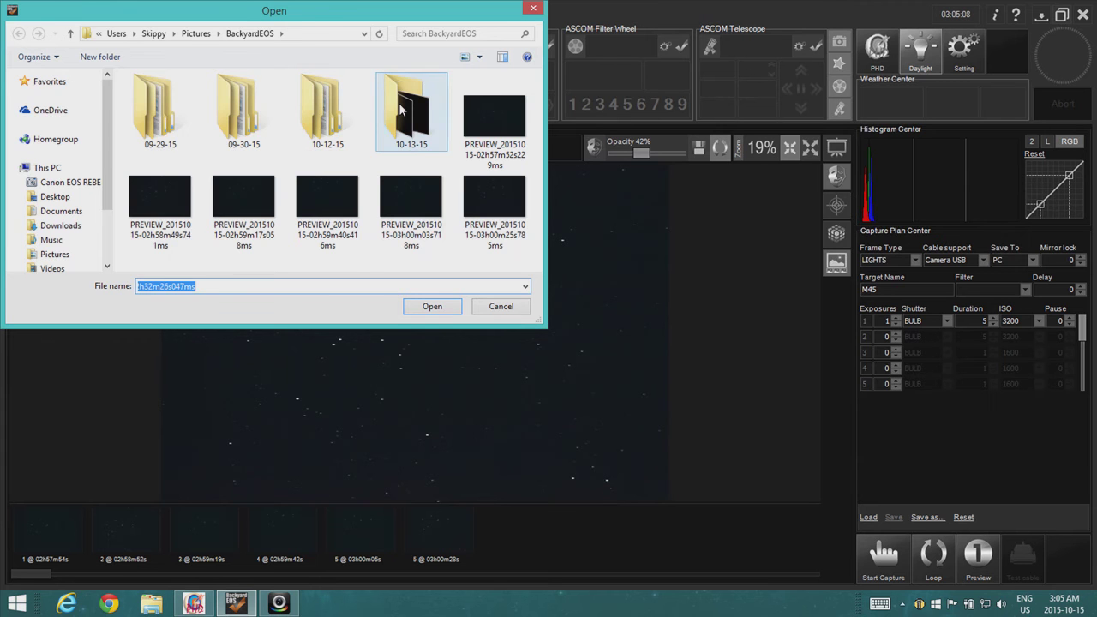
pyautogui.doubleClick(411, 106)
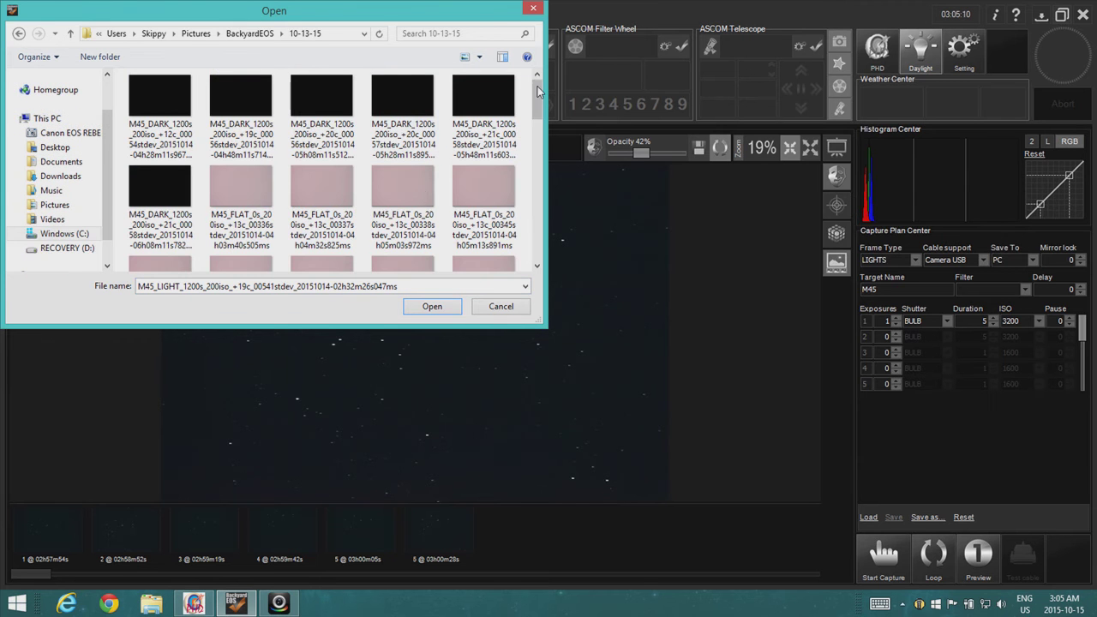
pyautogui.scroll(-3)
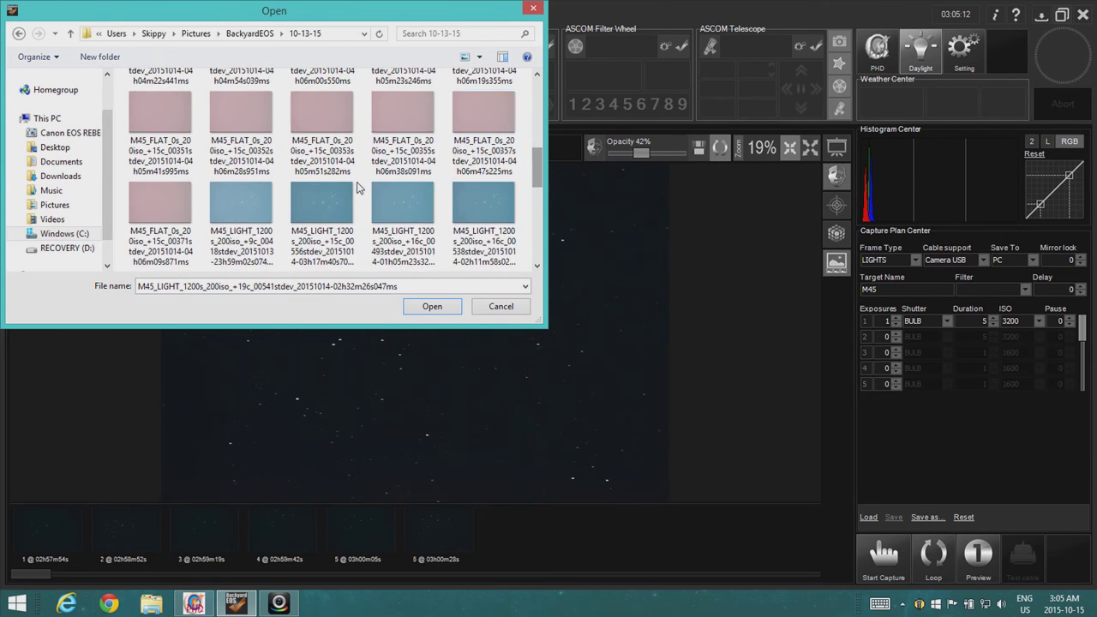
pyautogui.click(432, 305)
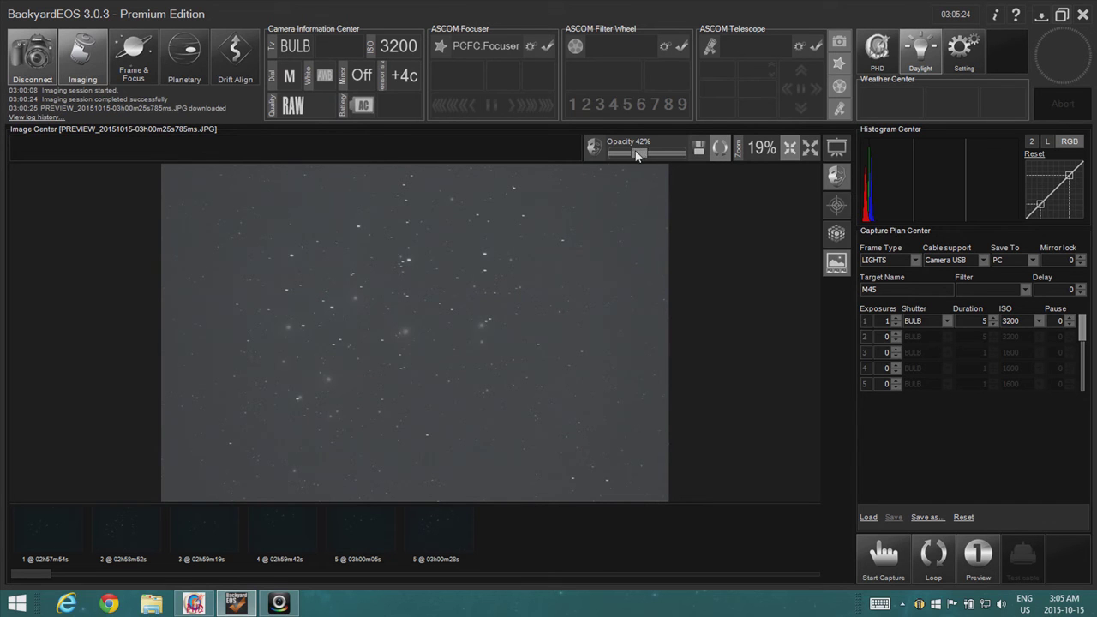
# Step: Fade the overlay to about 19% and shoot the first M45 test previews
pyautogui.moveTo(638, 152); pyautogui.dragTo(626, 152)
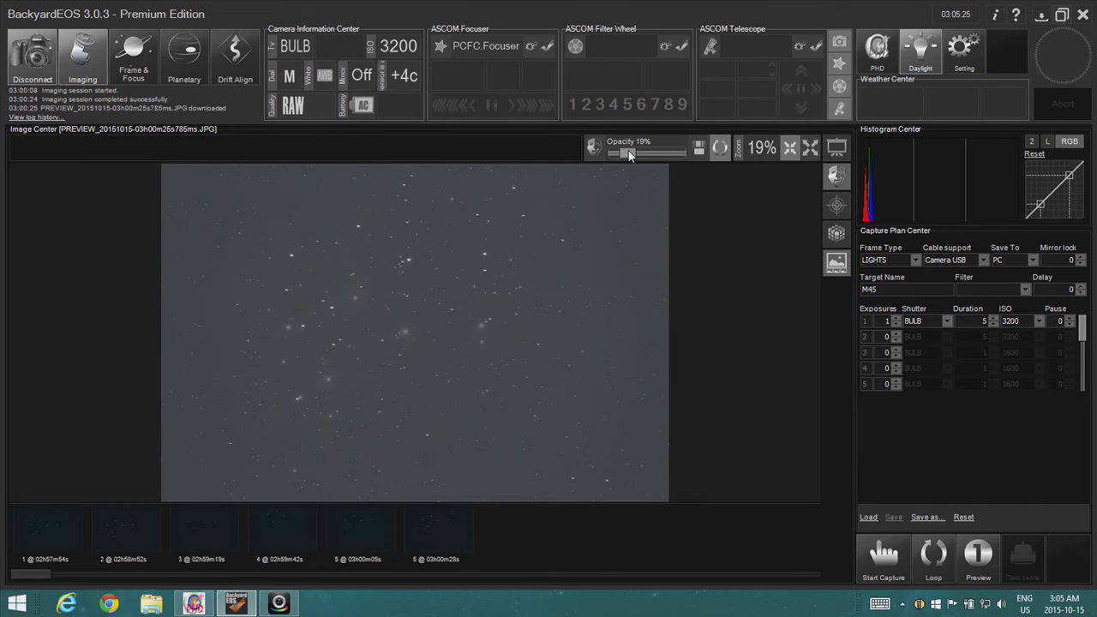
pyautogui.moveTo(631, 152); pyautogui.dragTo(624, 152)
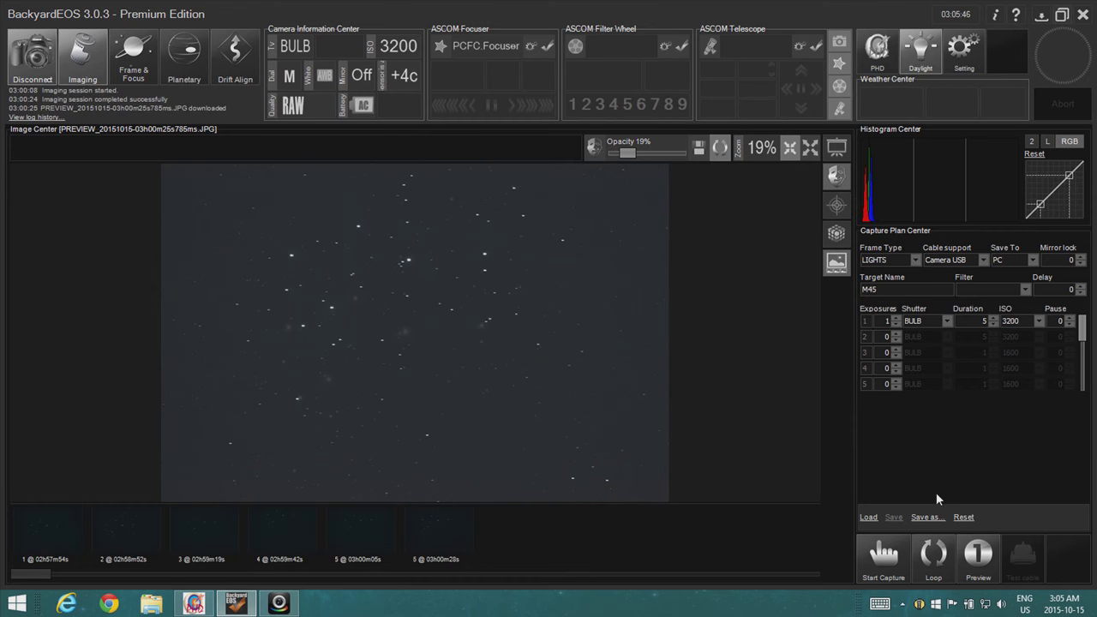
pyautogui.click(883, 557)
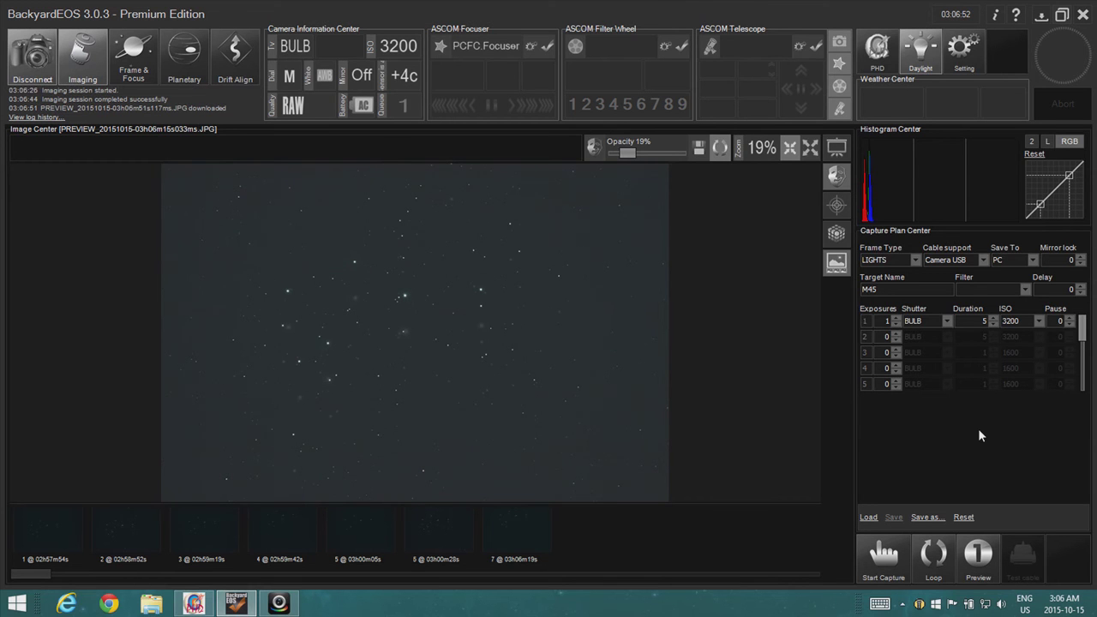
pyautogui.click(977, 555)
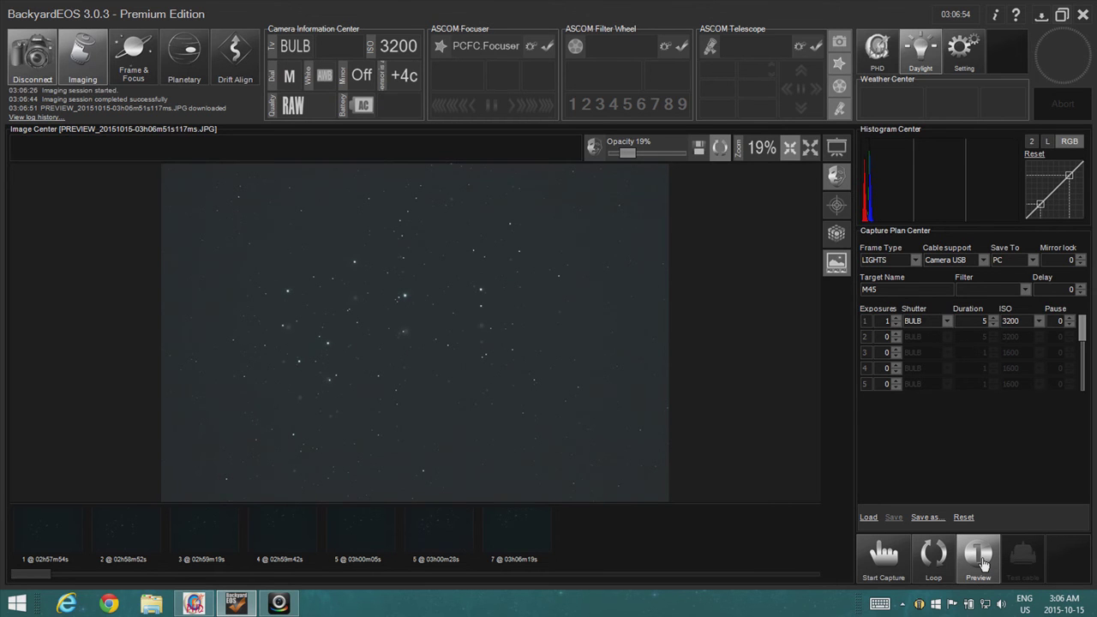
pyautogui.click(882, 557)
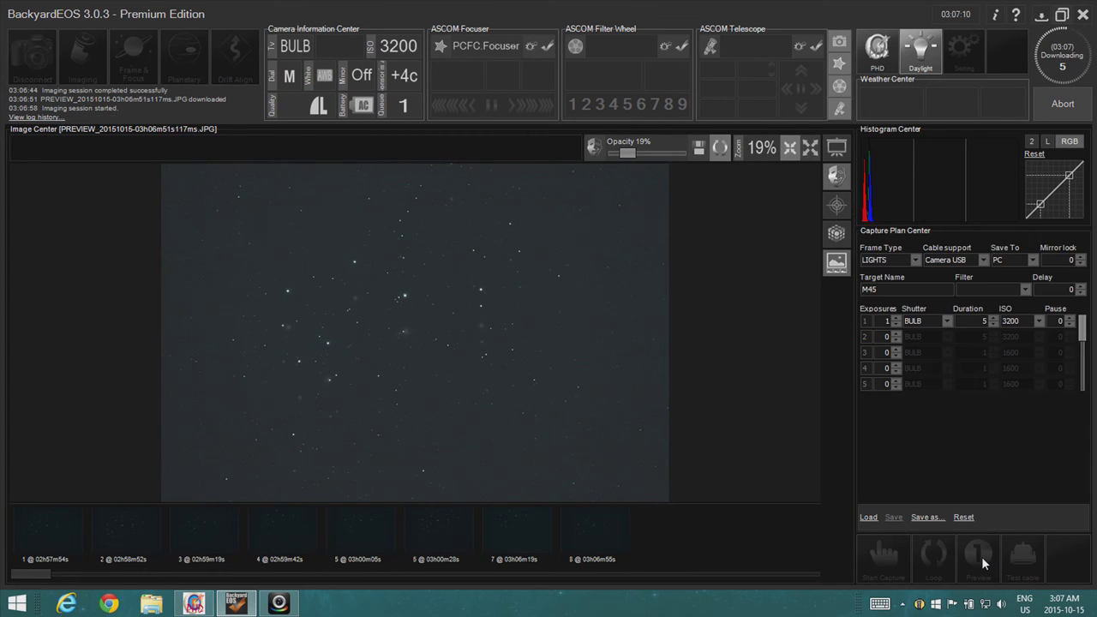
pyautogui.click(977, 557)
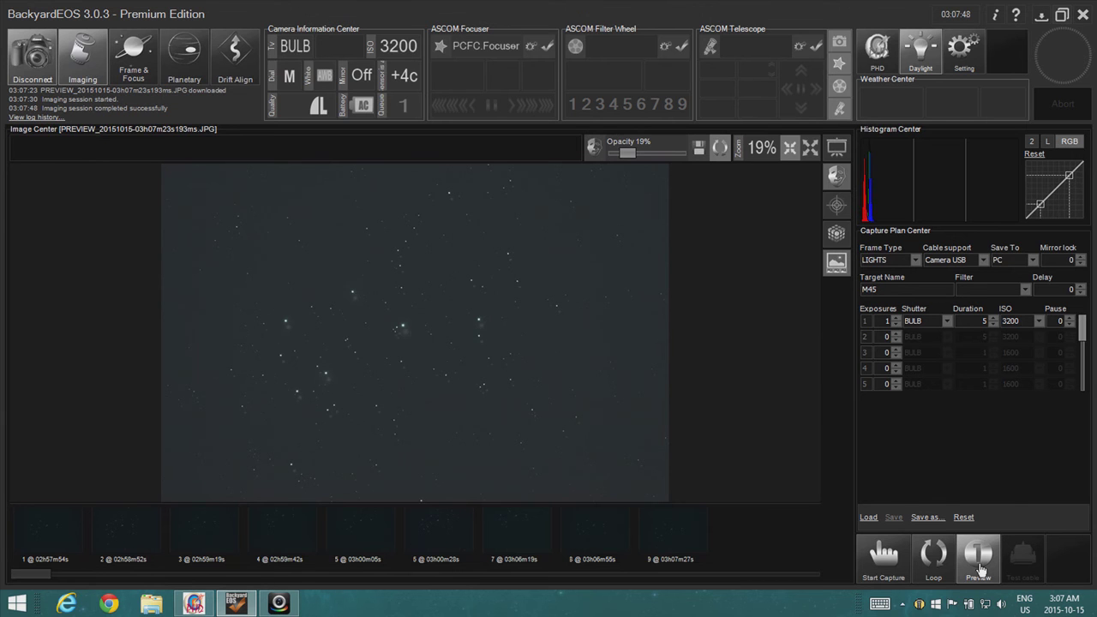
pyautogui.click(291, 106)
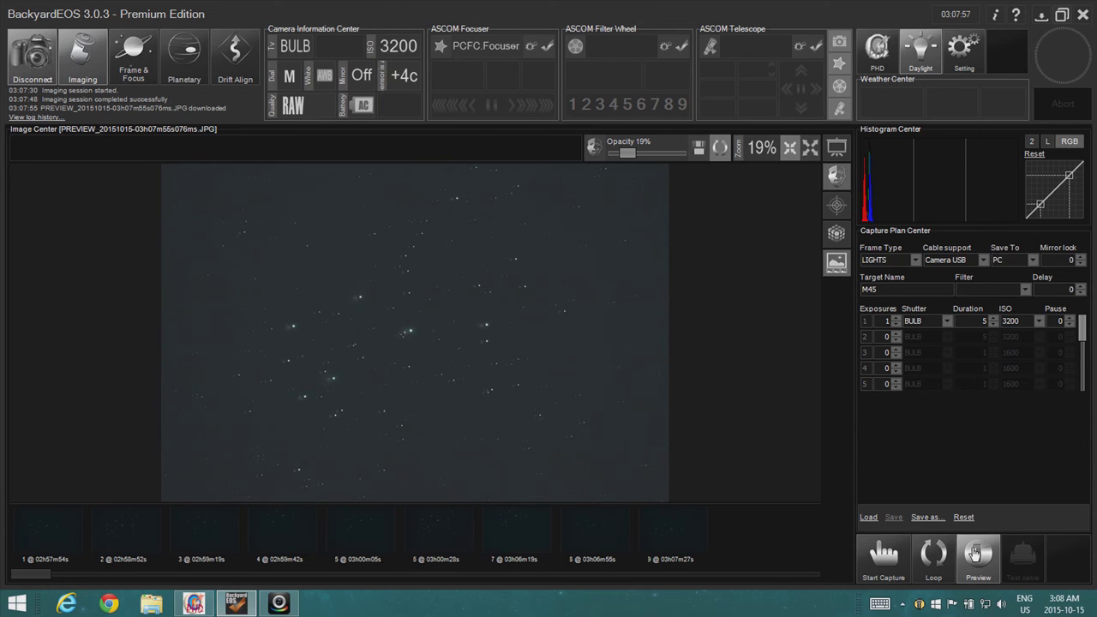
# Step: Capture further M45 test previews, bringing the run to twelve frames
pyautogui.click(883, 557)
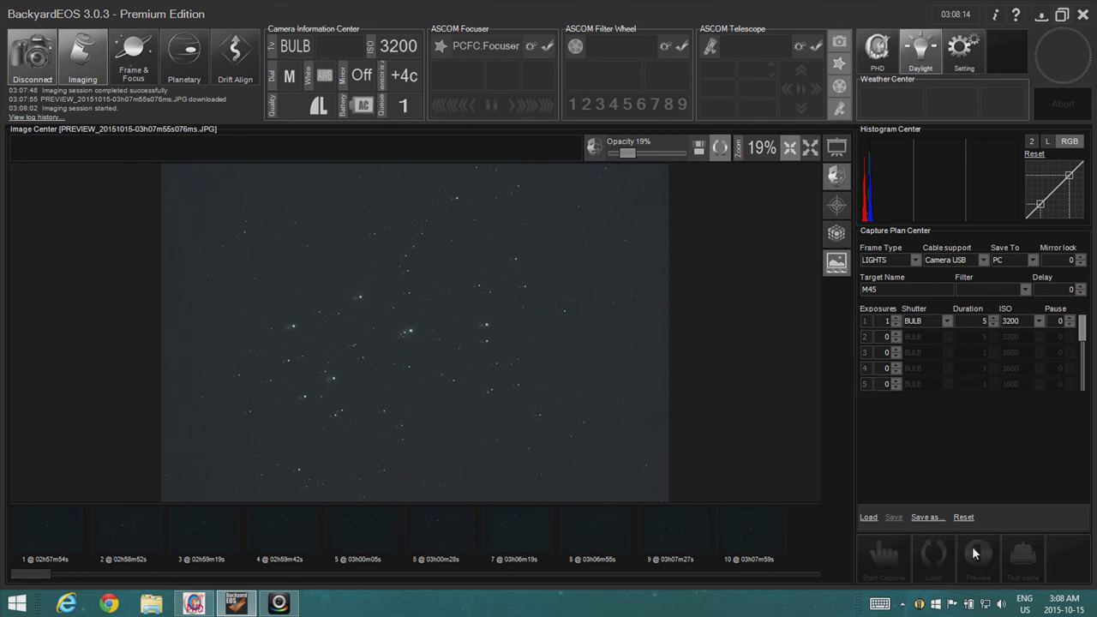
pyautogui.click(977, 556)
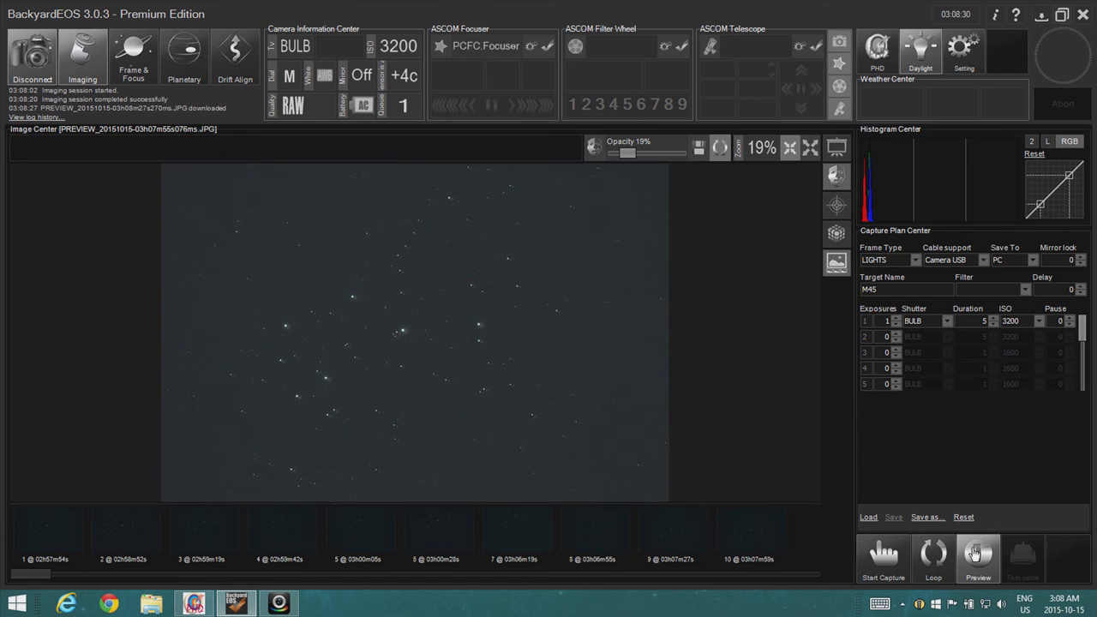
pyautogui.hscroll(3)
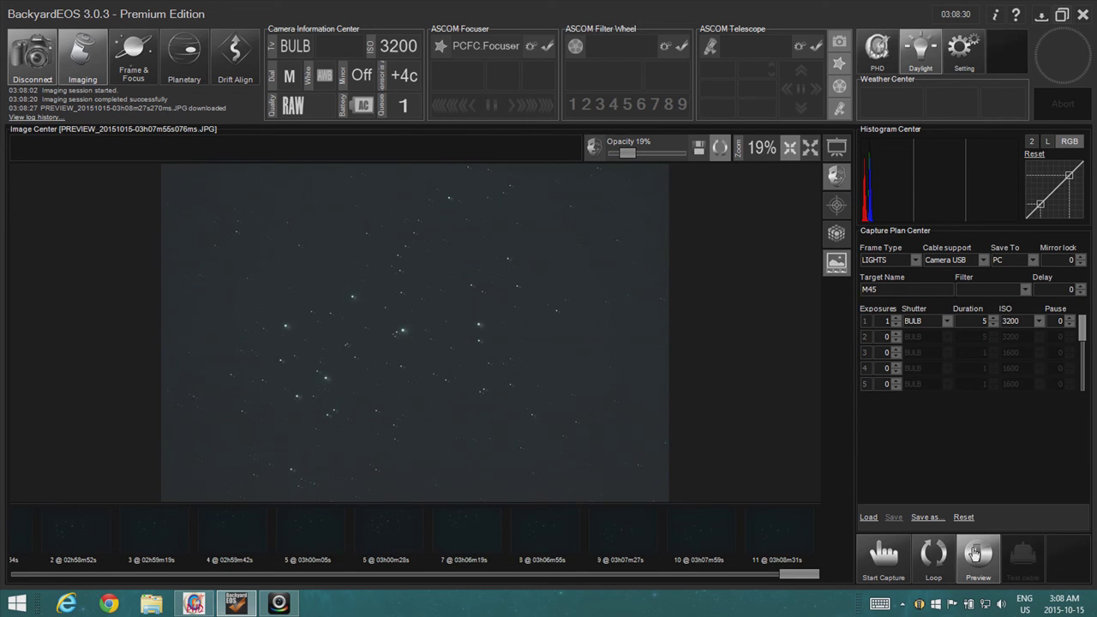
pyautogui.click(977, 557)
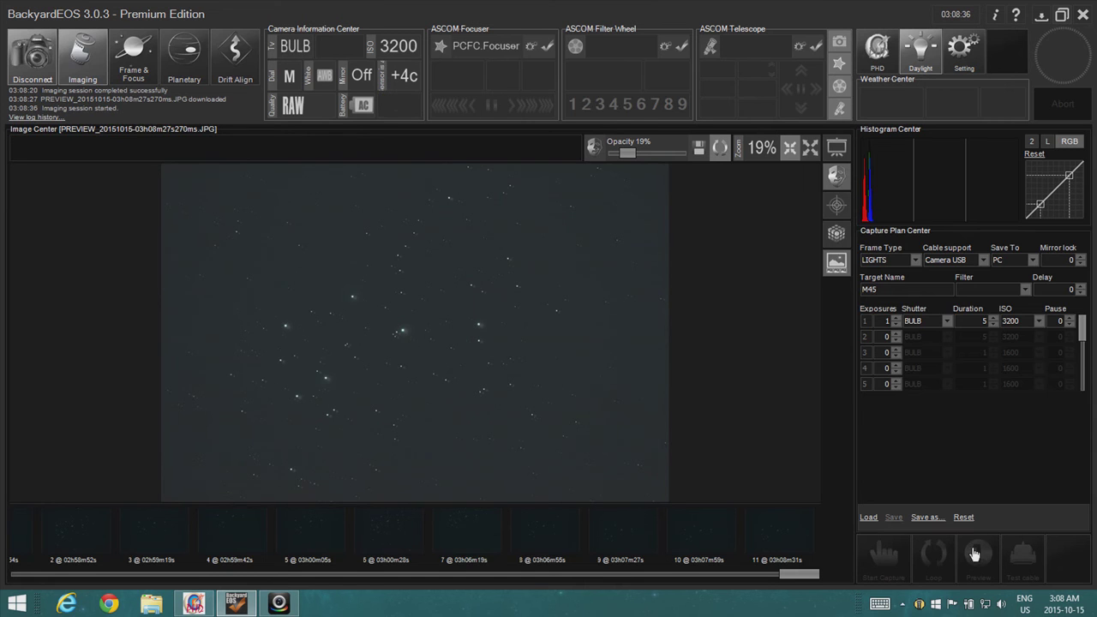
pyautogui.click(884, 557)
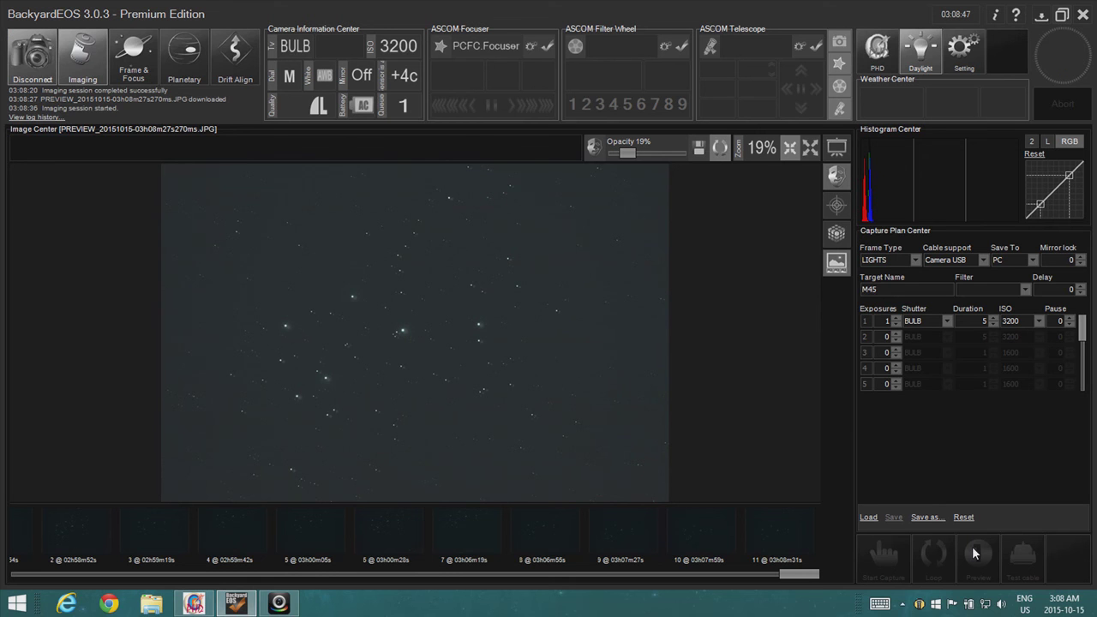
pyautogui.click(977, 557)
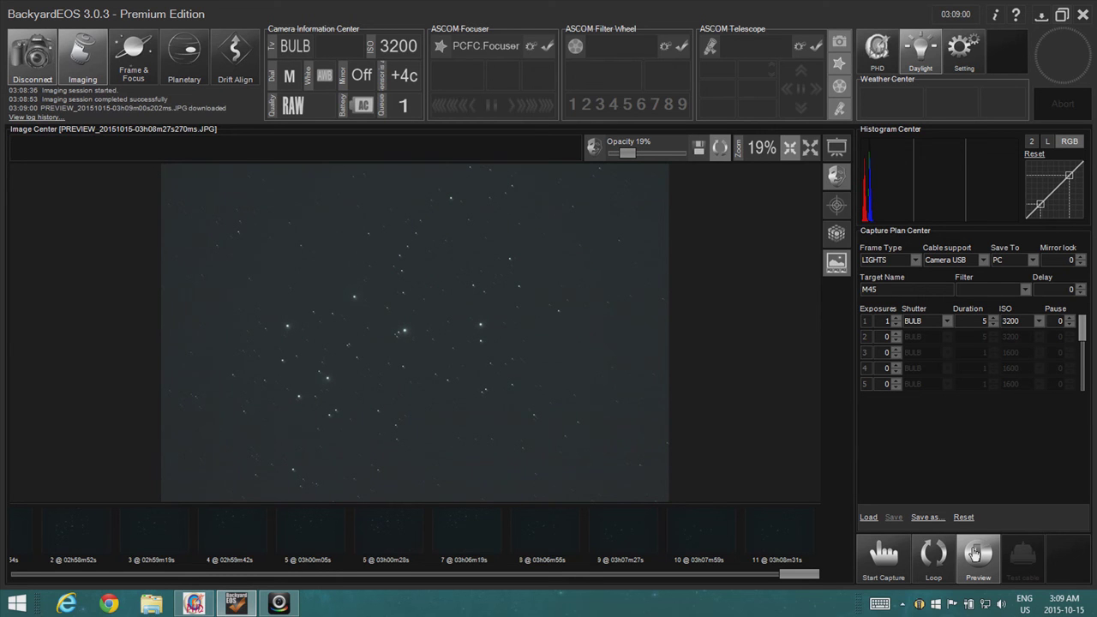
pyautogui.click(976, 555)
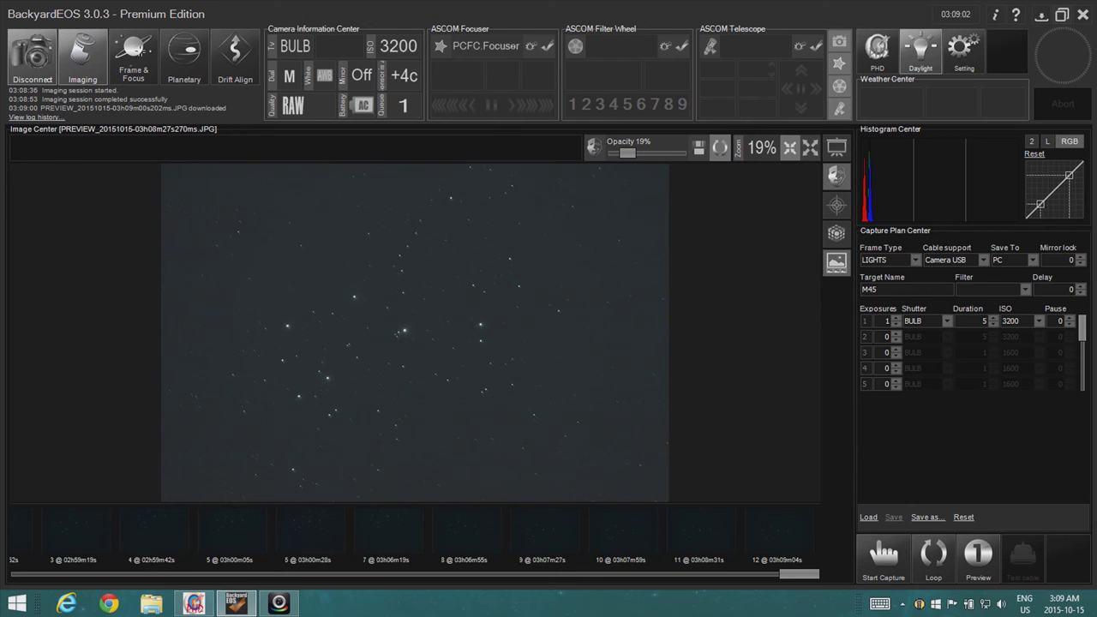
# Step: Switch to Frame & Focus and brighten the stretch so more stars show
pyautogui.click(134, 53)
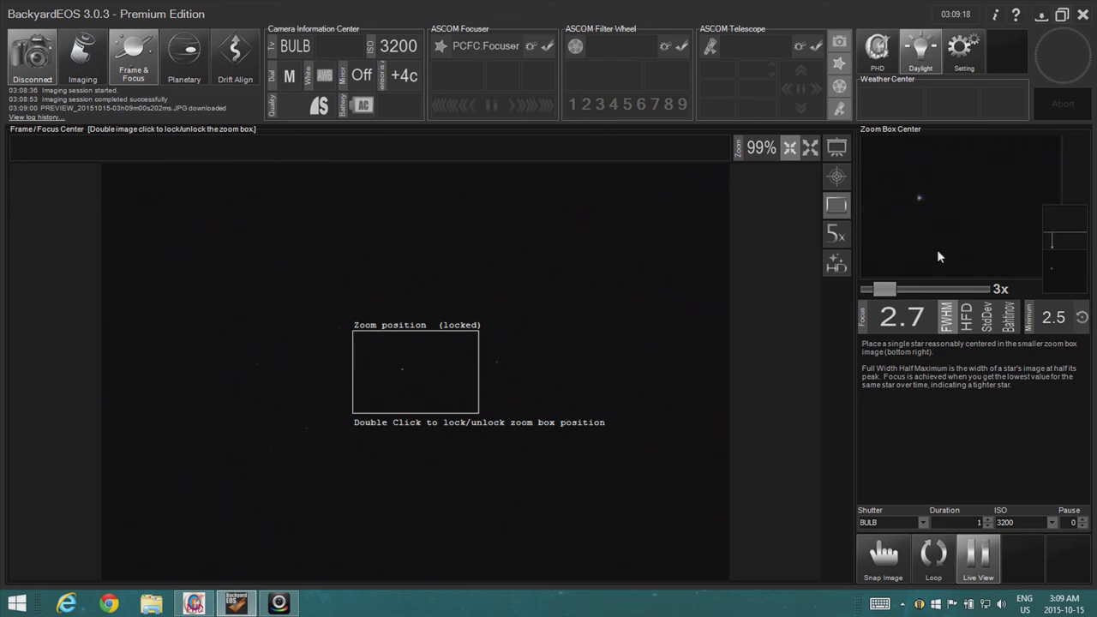
pyautogui.click(836, 264)
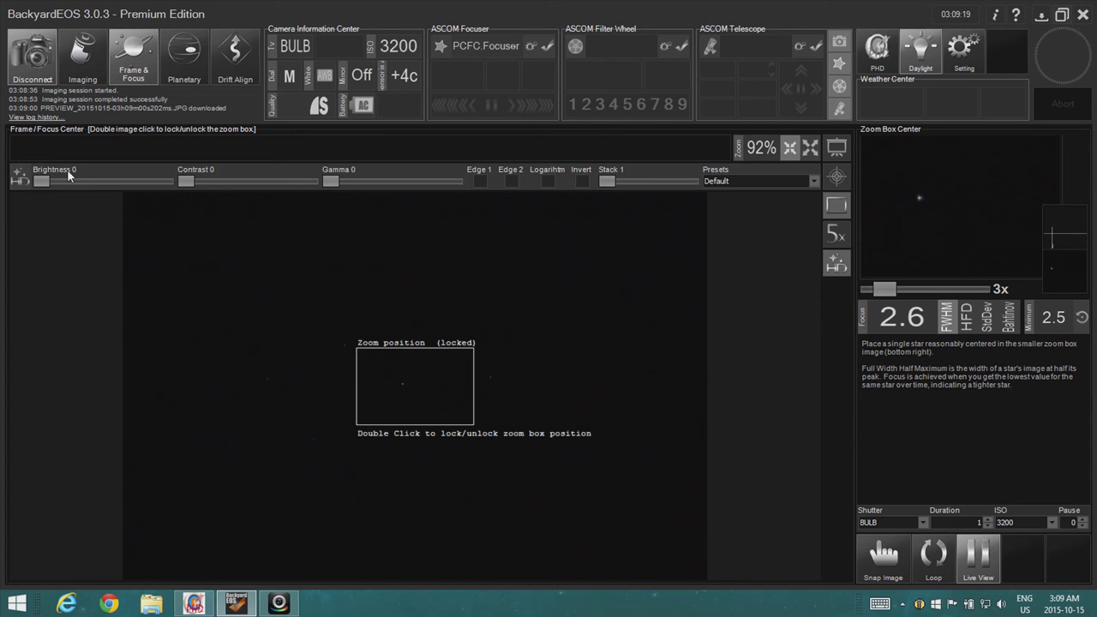
pyautogui.moveTo(41, 181); pyautogui.dragTo(82, 181)
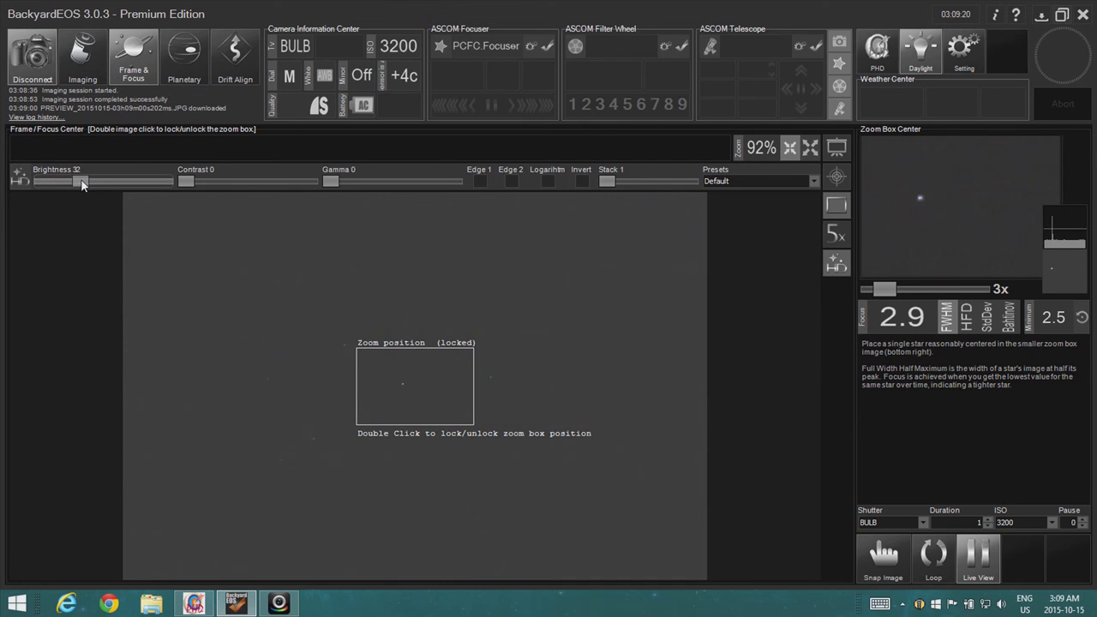
pyautogui.moveTo(83, 180); pyautogui.dragTo(72, 180)
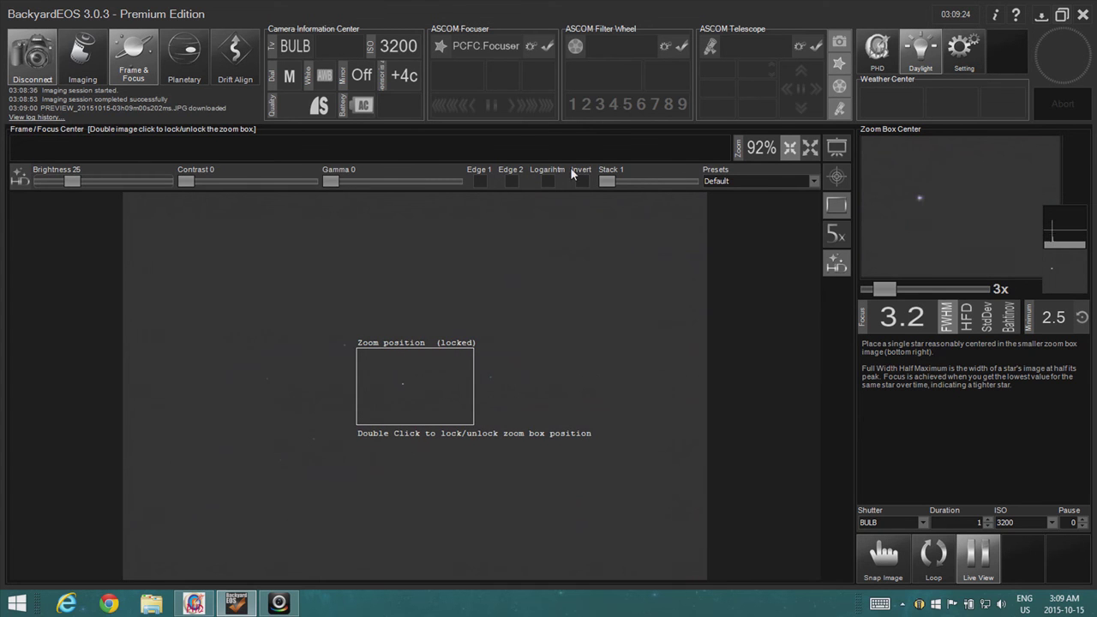
pyautogui.moveTo(607, 182); pyautogui.dragTo(623, 182)
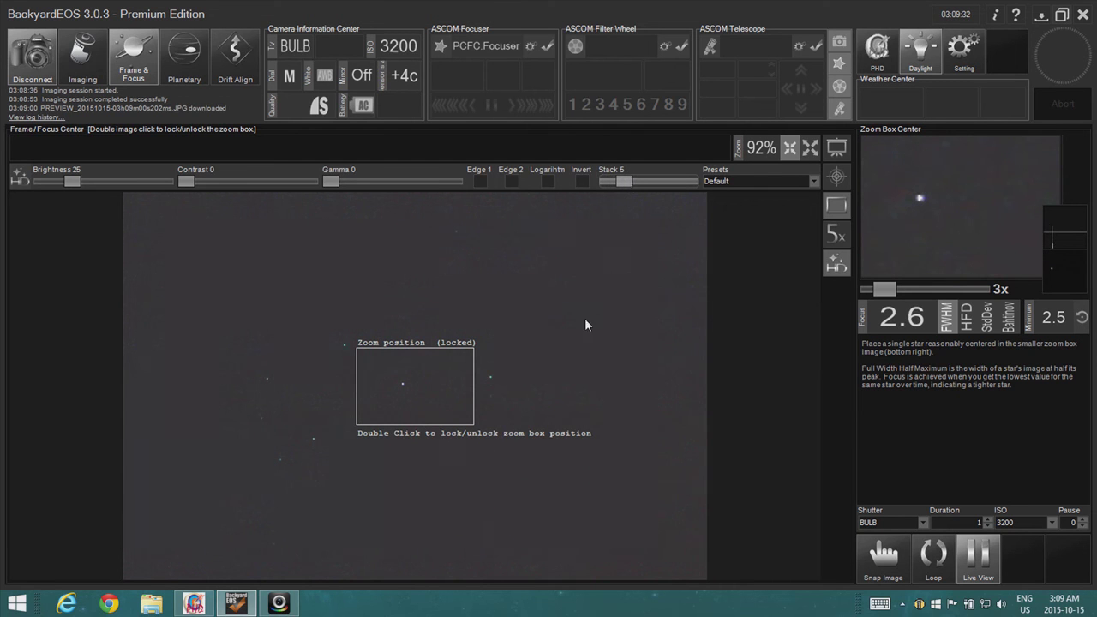
# Step: Re-lock the zoom box on a bright star and test 5x-6x zoom, returning to 3x
pyautogui.doubleClick(402, 383)
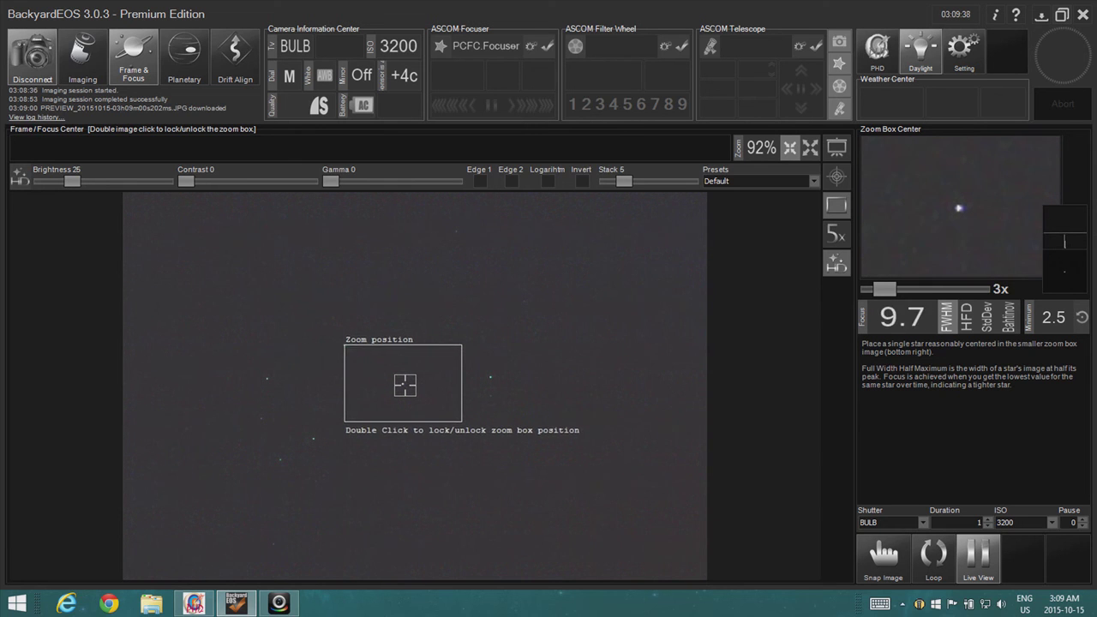
pyautogui.doubleClick(403, 384)
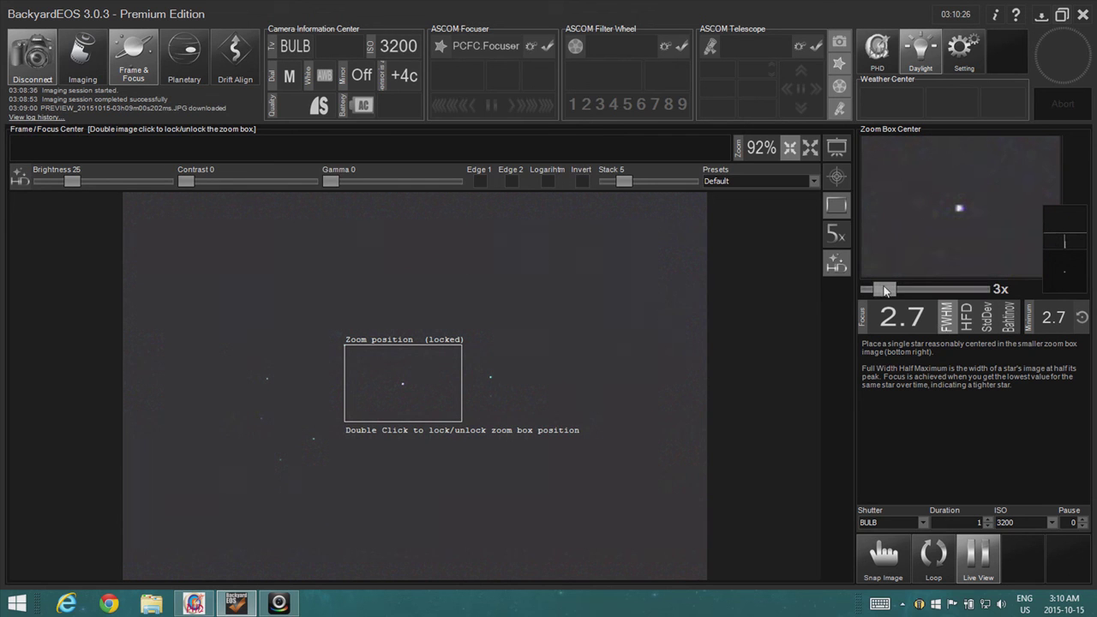
pyautogui.moveTo(888, 288); pyautogui.dragTo(911, 288)
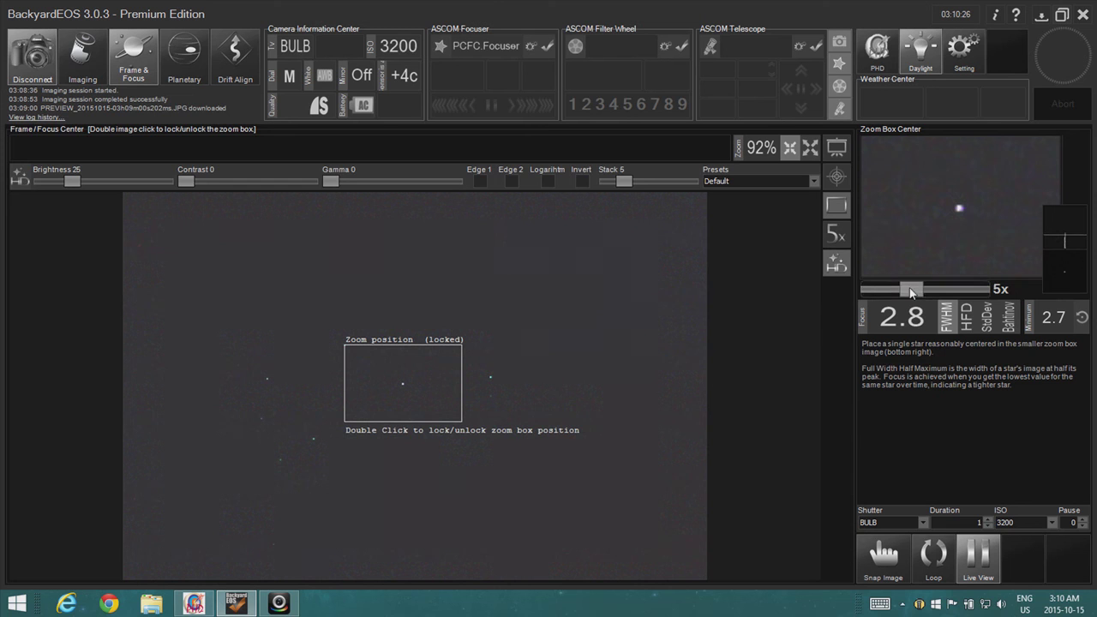
pyautogui.moveTo(911, 288); pyautogui.dragTo(926, 288)
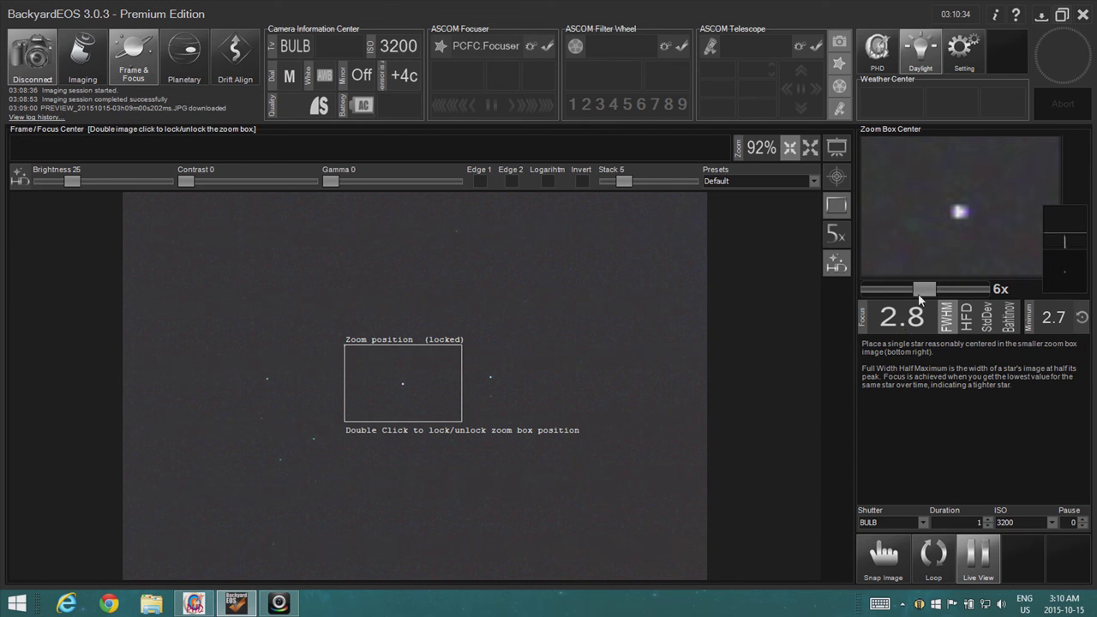
pyautogui.moveTo(924, 288); pyautogui.dragTo(883, 288)
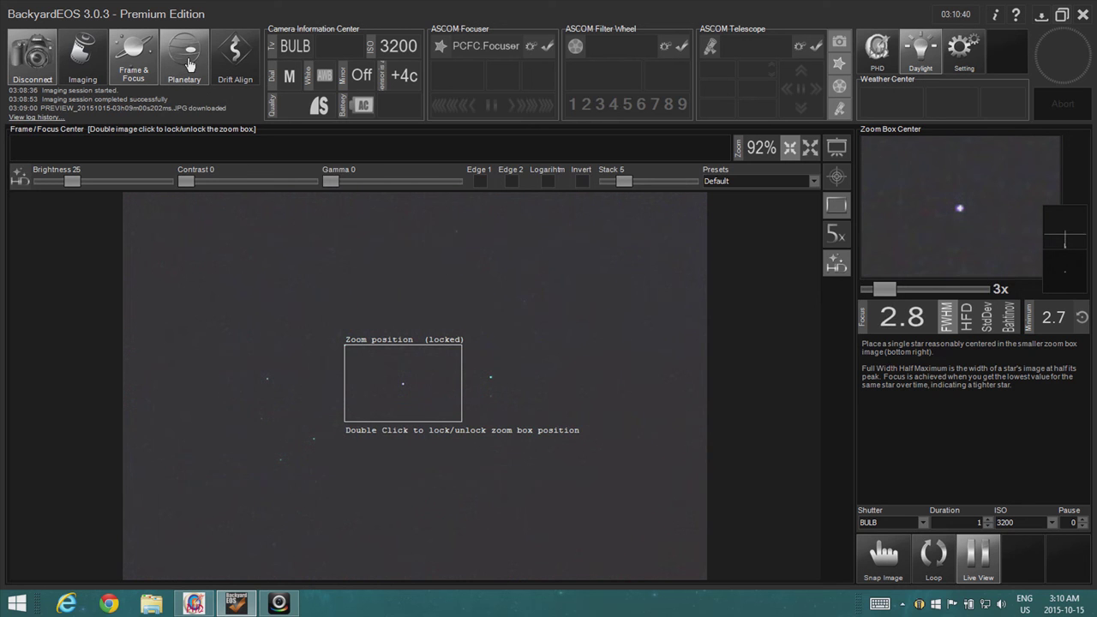
# Step: Switch to Planetary mode showing its BULB ISO 3200 capture plan
pyautogui.click(185, 55)
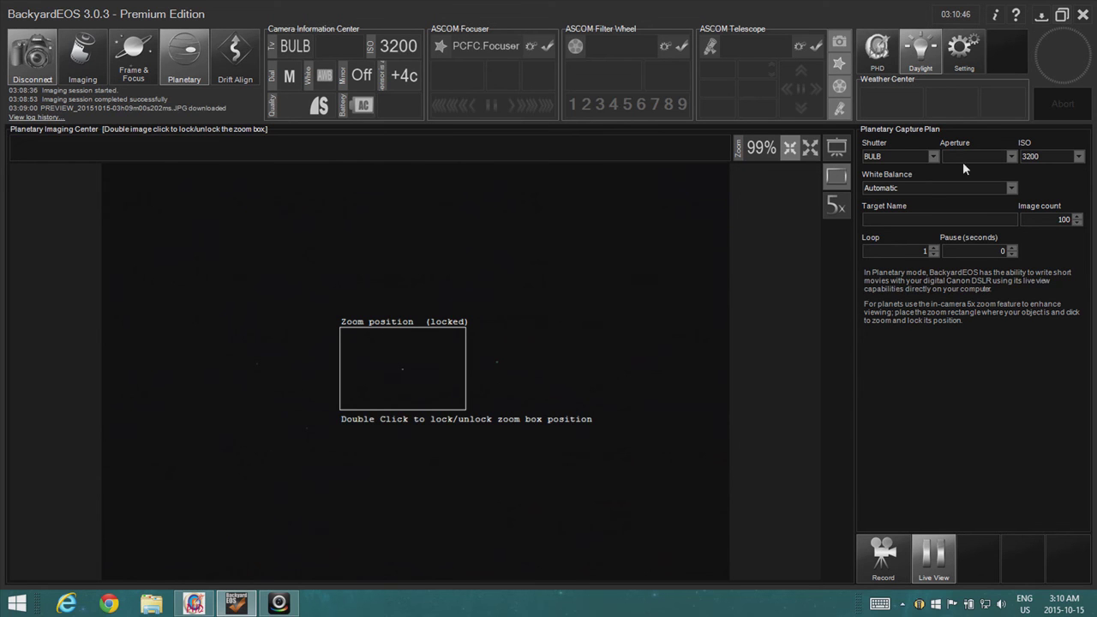
pyautogui.moveTo(973, 216)
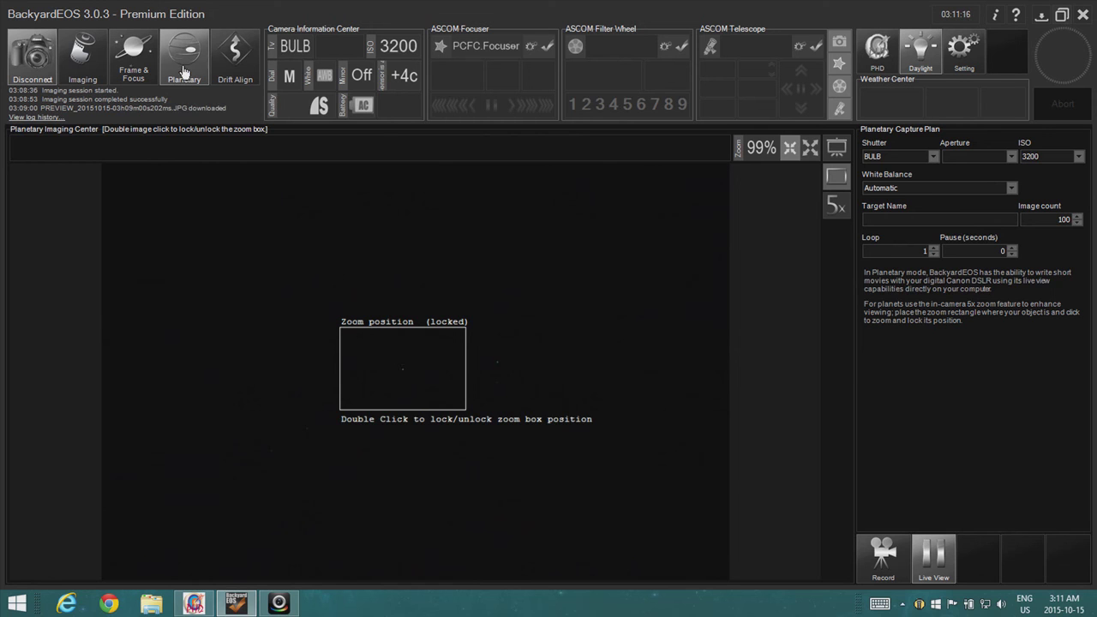
pyautogui.moveTo(185, 55)
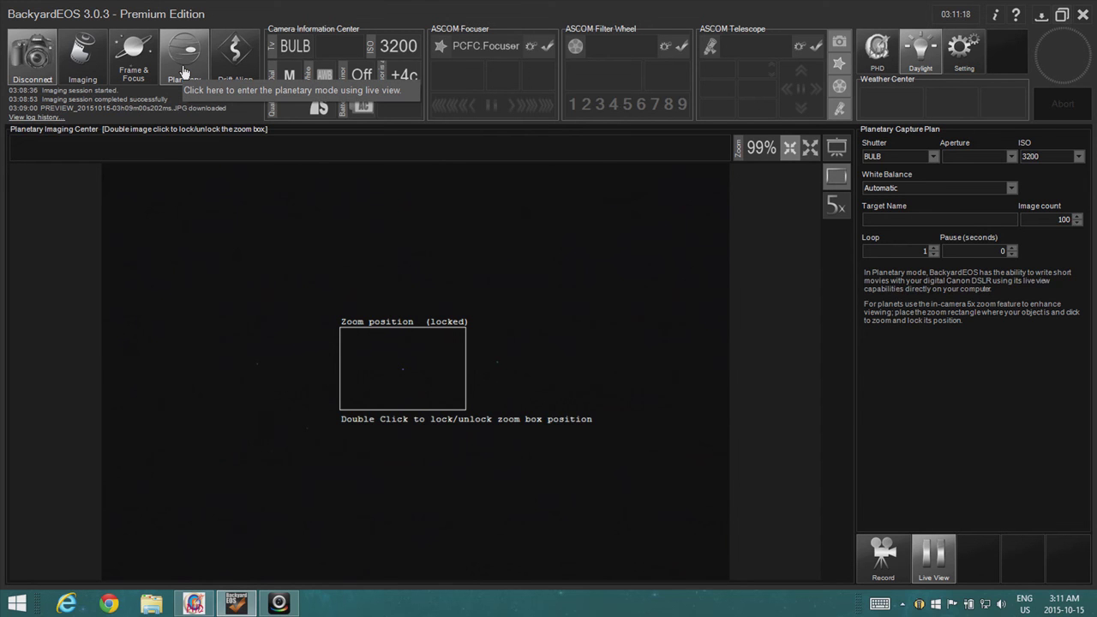
pyautogui.moveTo(242, 127)
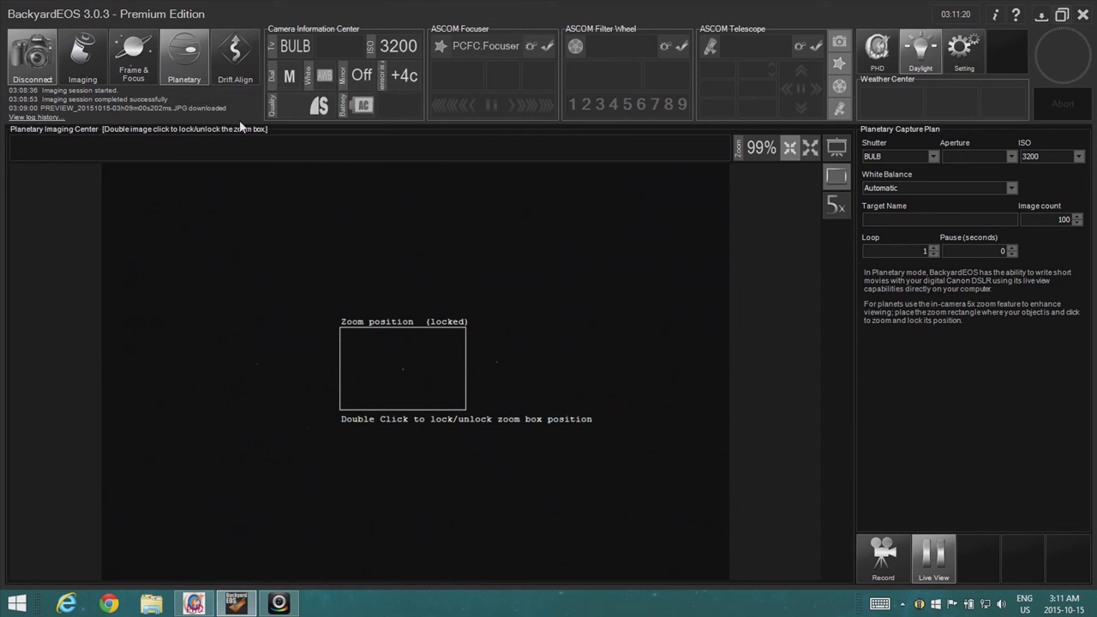
# Step: Switch to Drift Align mode with the reticle overlay shown at 2x
pyautogui.click(237, 53)
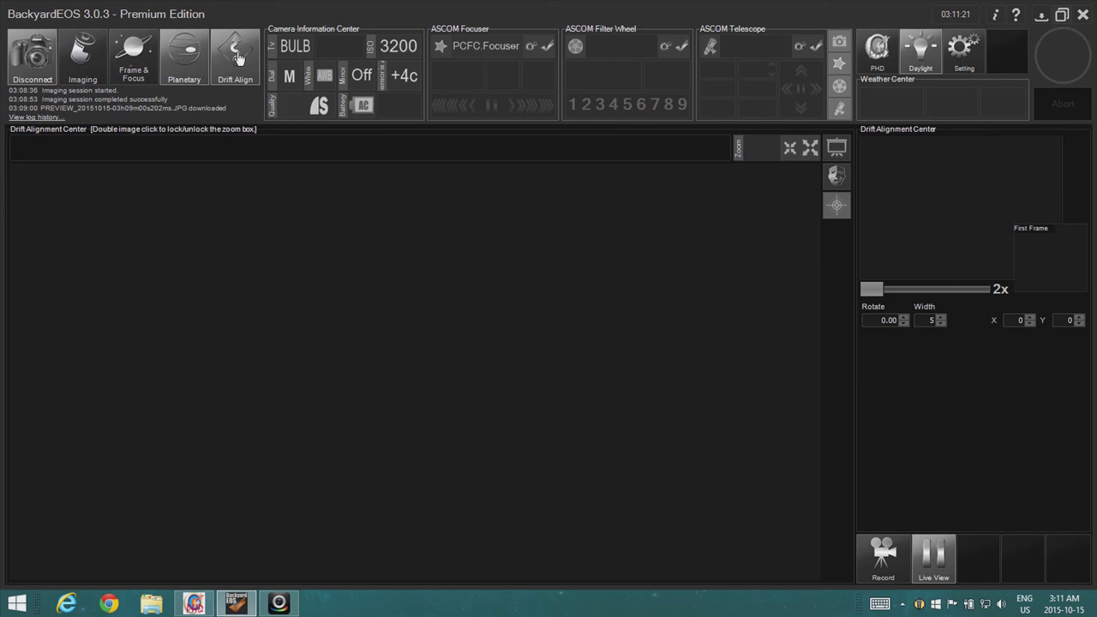
pyautogui.click(235, 54)
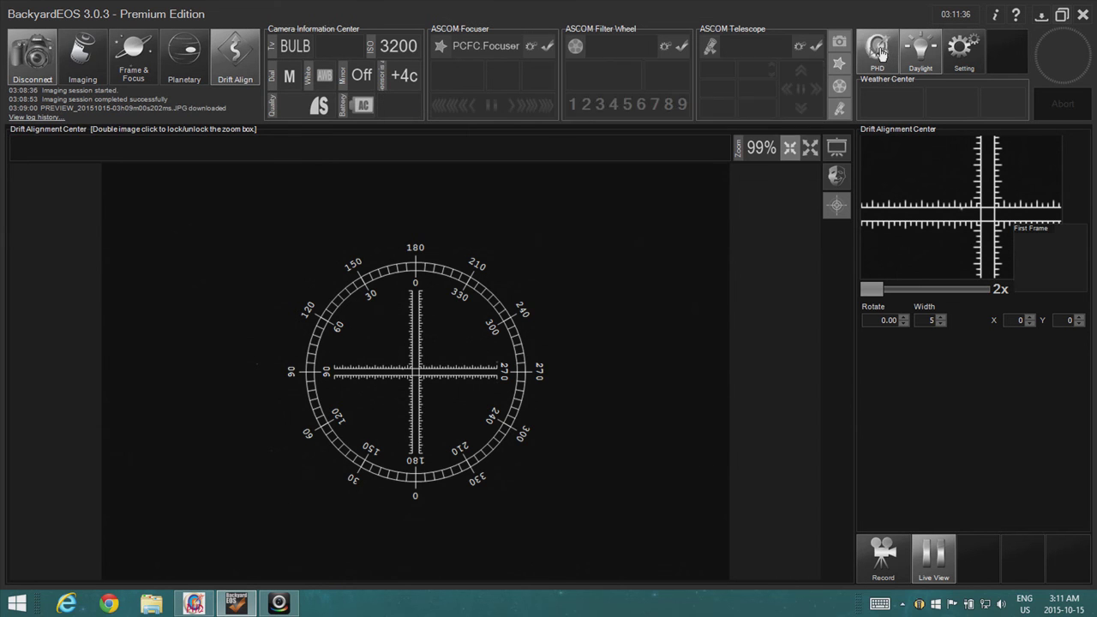
pyautogui.moveTo(877, 48)
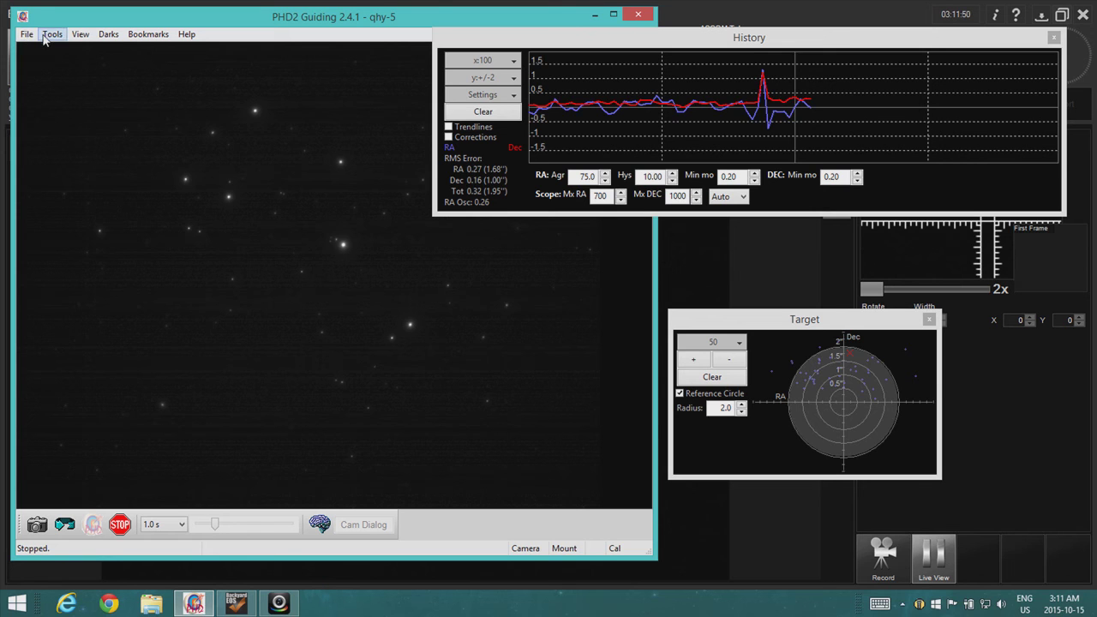
# Step: Auto-select a guide star in PHD2, start guiding and return BackyardEOS to imaging
pyautogui.click(51, 35)
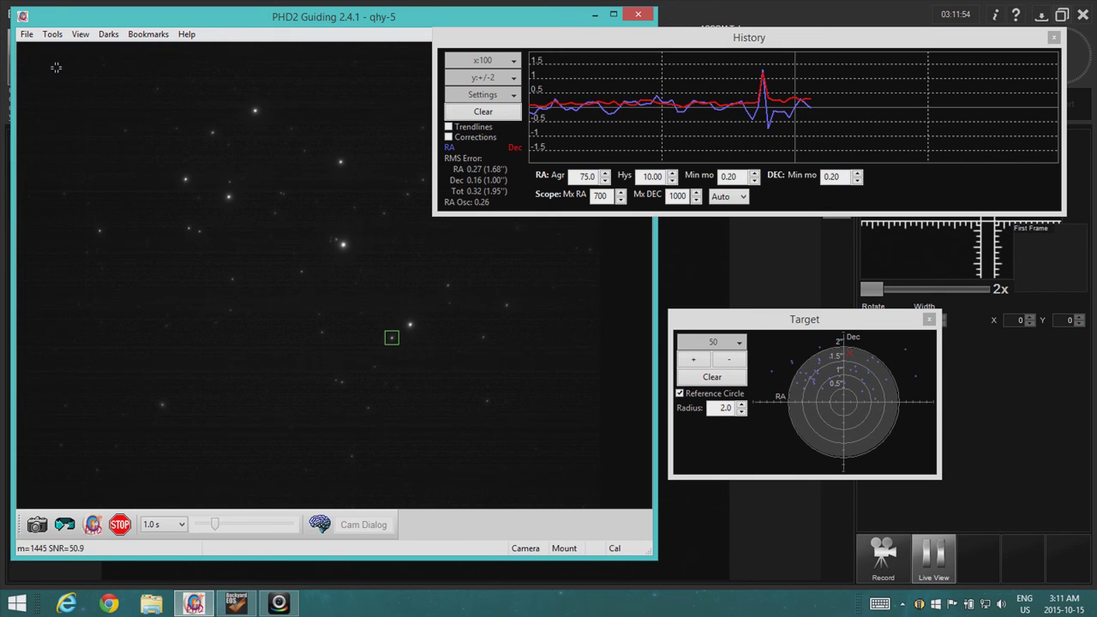
pyautogui.moveTo(92, 524)
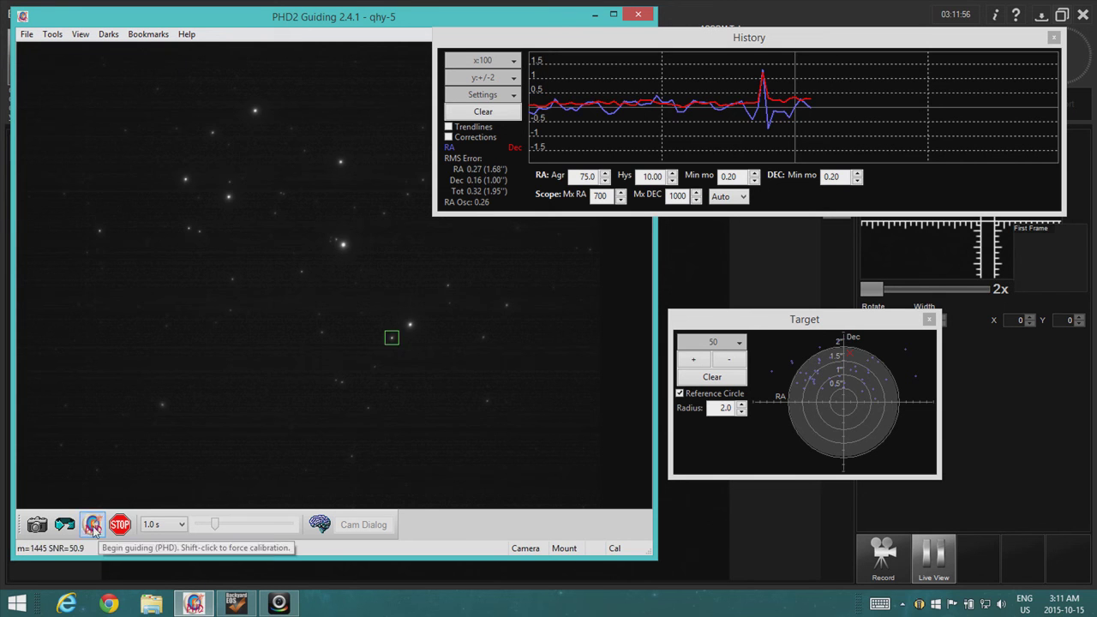
pyautogui.click(92, 524)
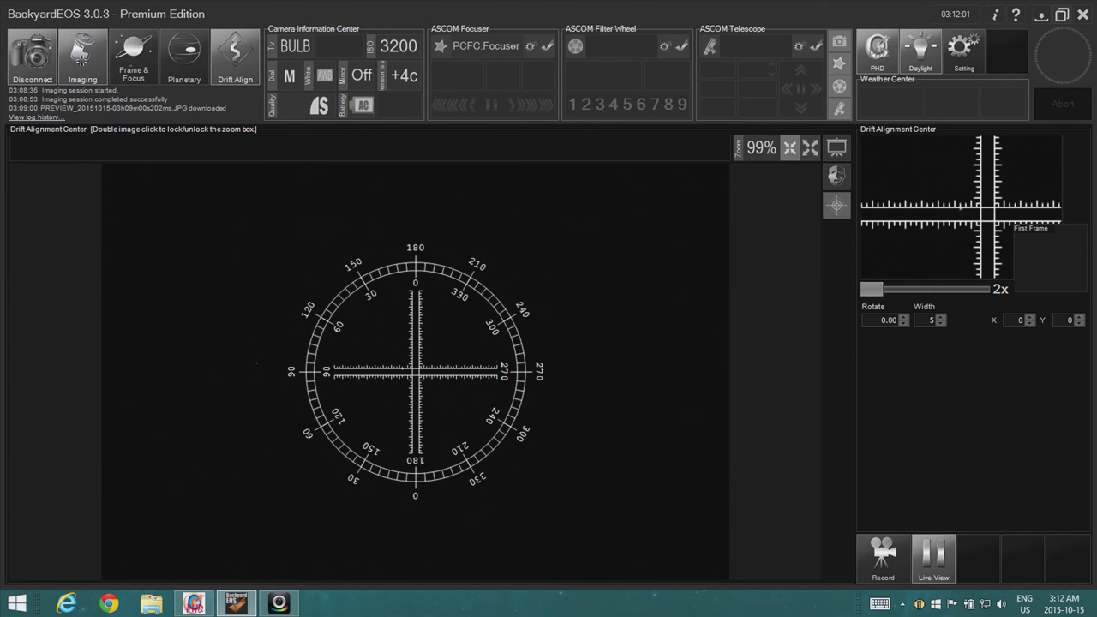
pyautogui.click(82, 55)
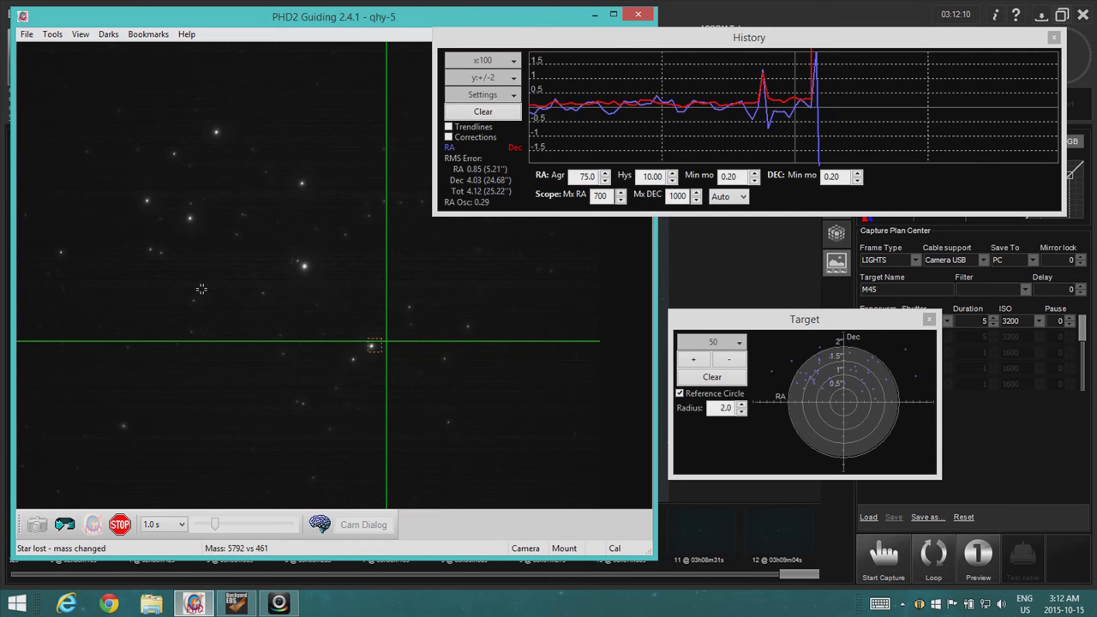
# Step: After the star is lost, stop, auto-select a new guide star and restart guiding
pyautogui.click(120, 525)
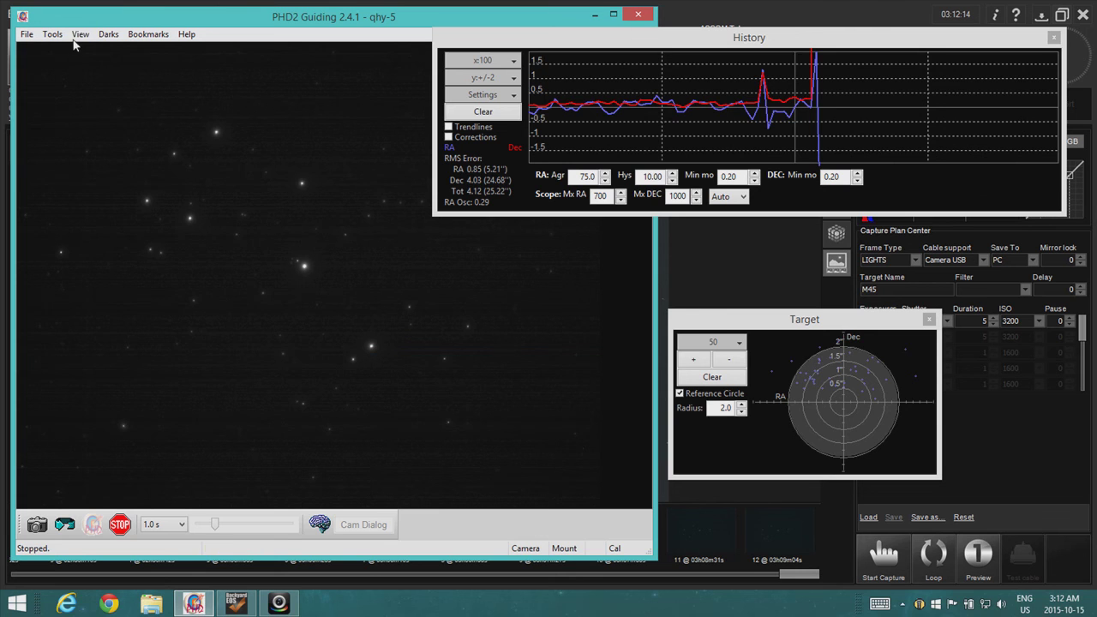
pyautogui.click(51, 34)
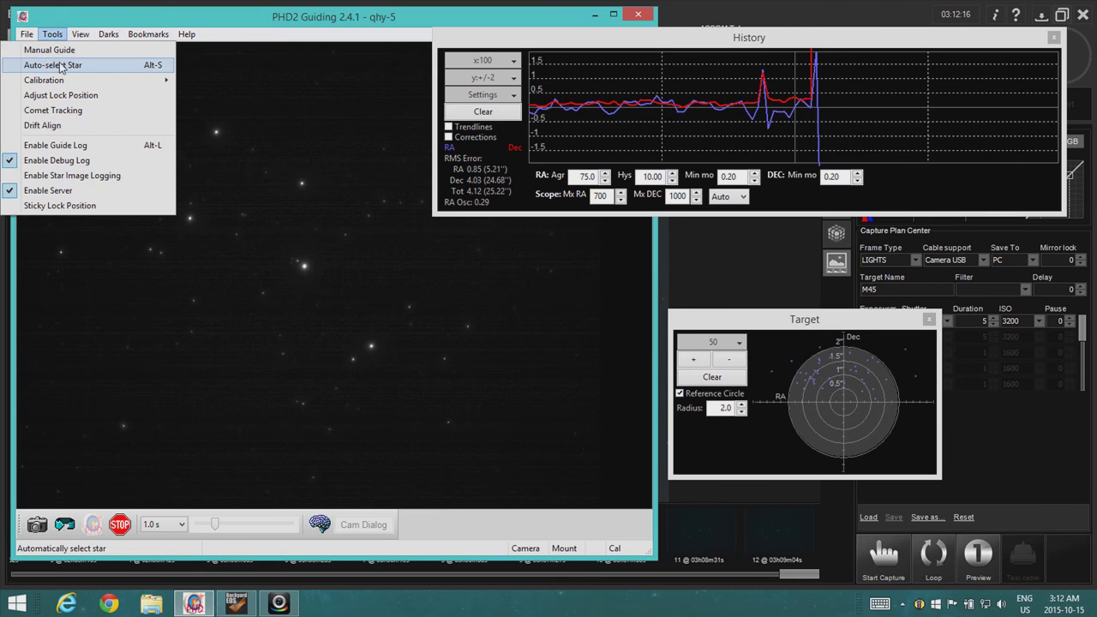
pyautogui.click(52, 65)
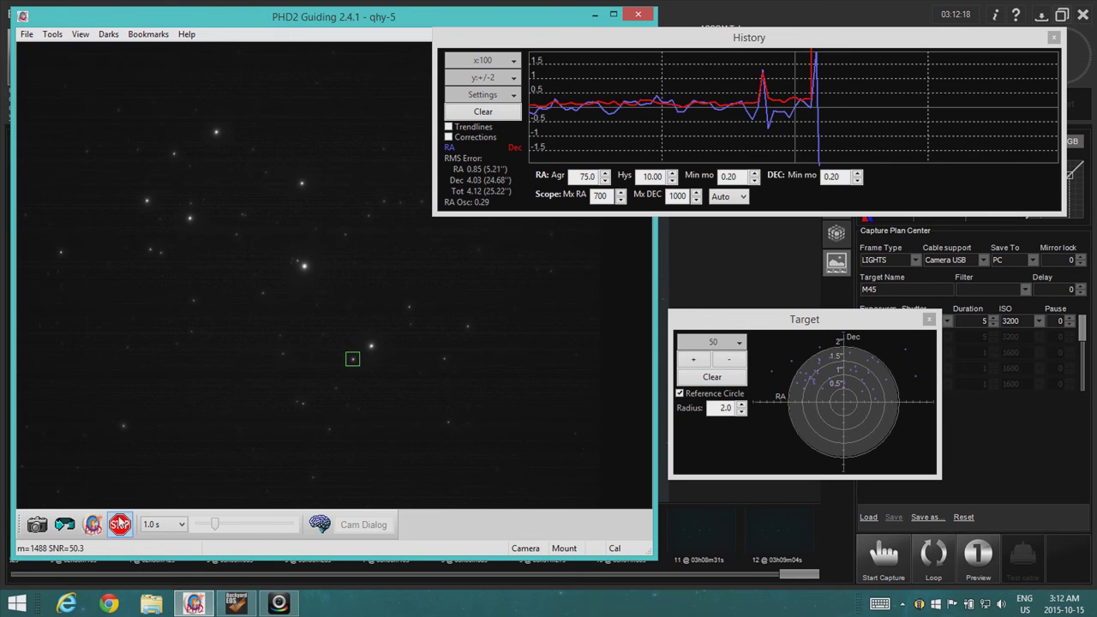
pyautogui.moveTo(93, 525)
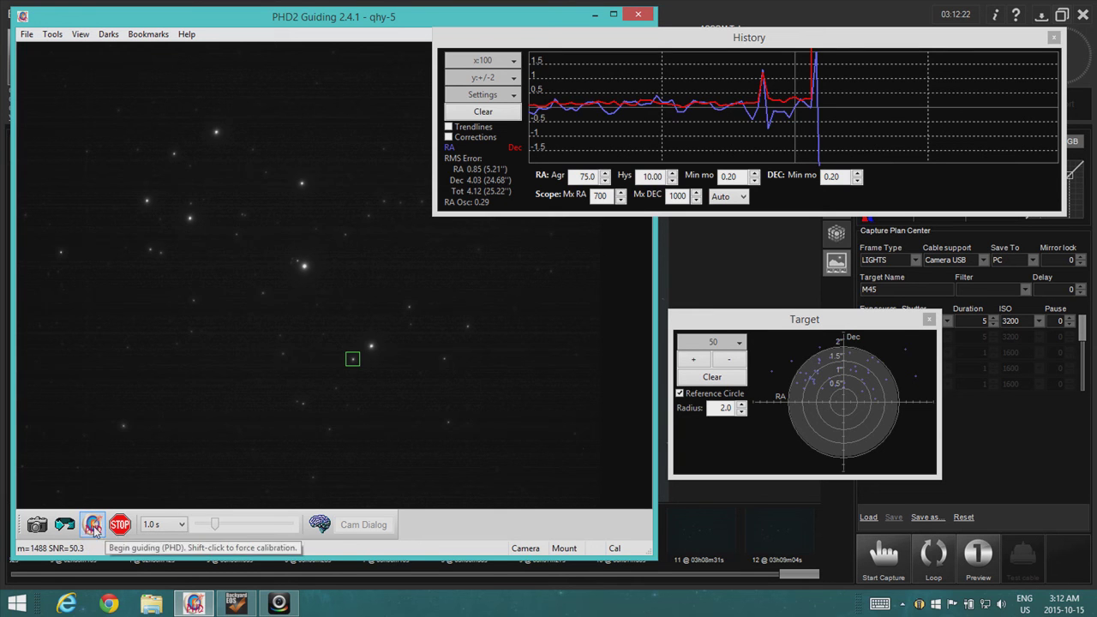
pyautogui.click(93, 524)
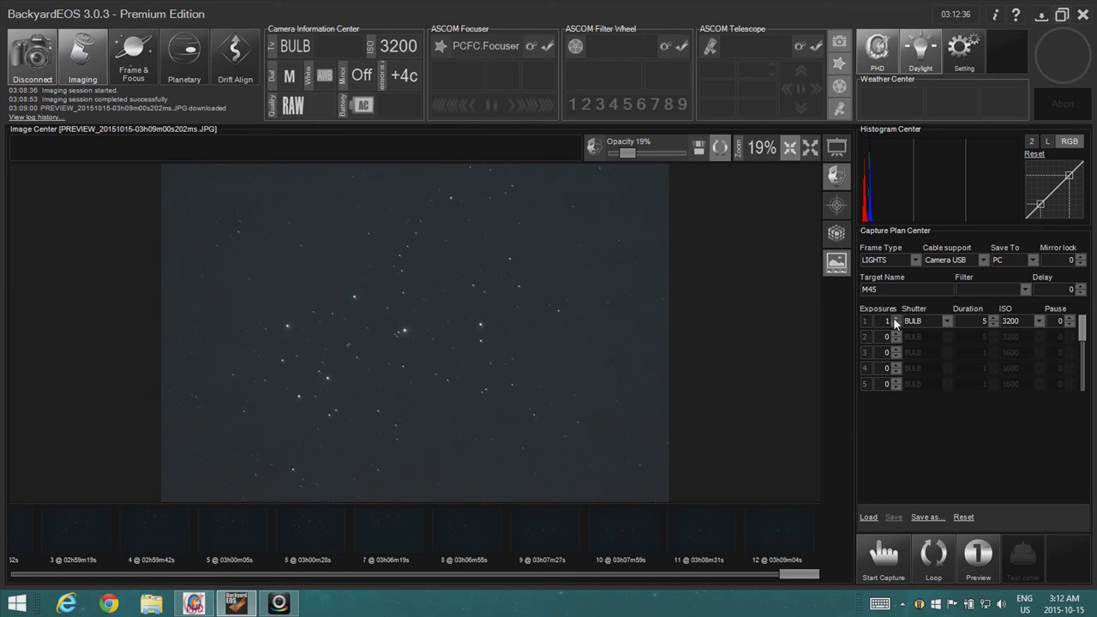
# Step: Set 3 light frames of 1200 s at ISO 200 for target M45 and start the capture, finishing at 04:14
pyautogui.click(894, 317)
pyautogui.write('1200')
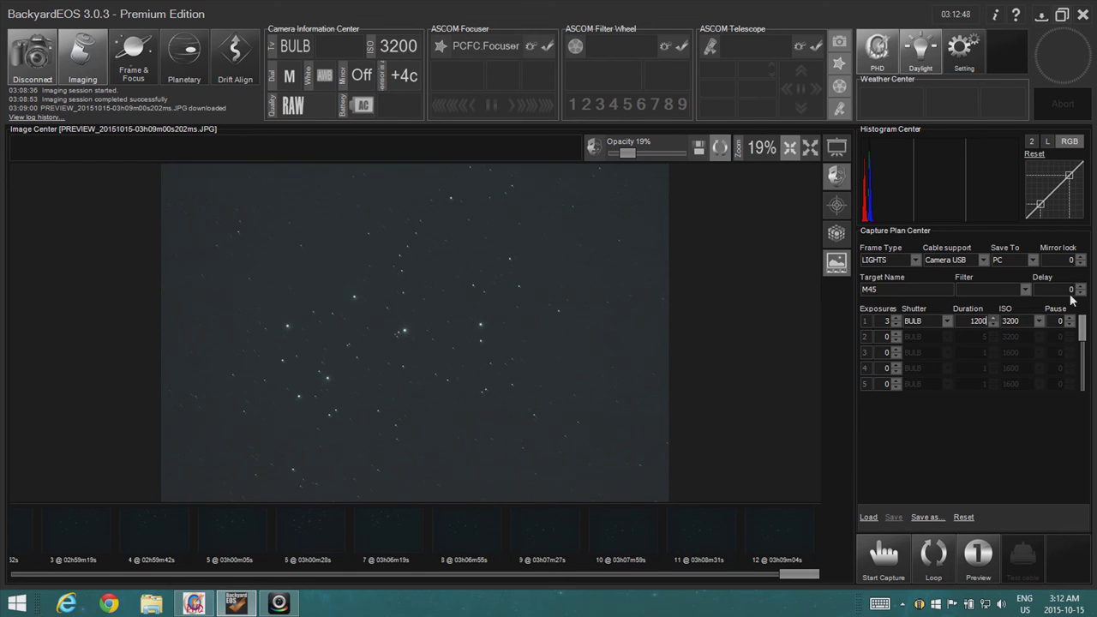
pyautogui.click(1038, 321)
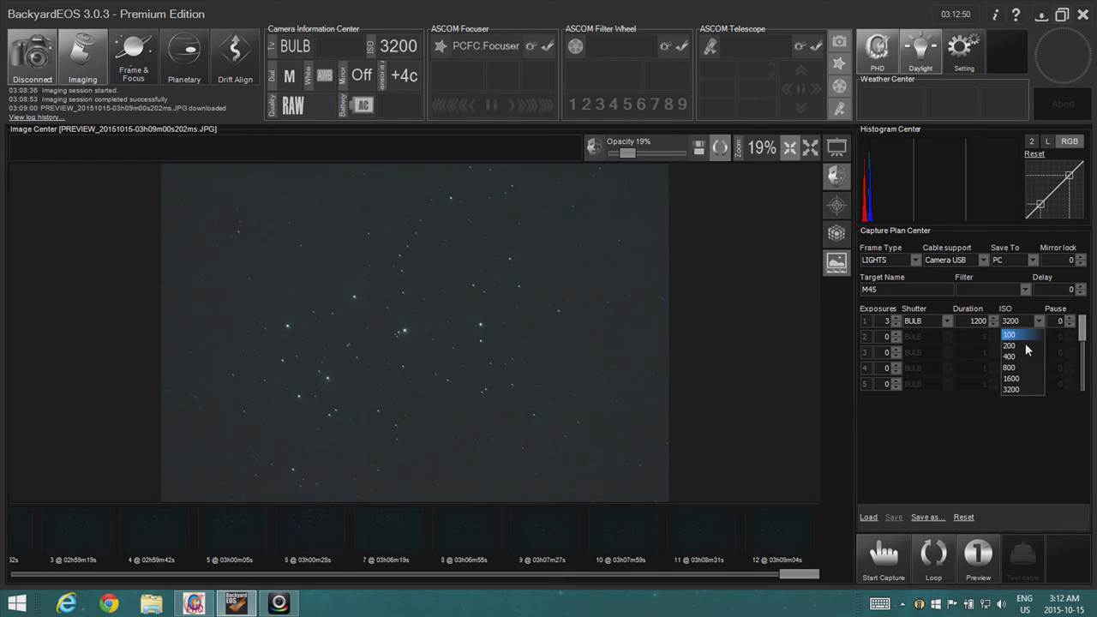
pyautogui.click(1008, 346)
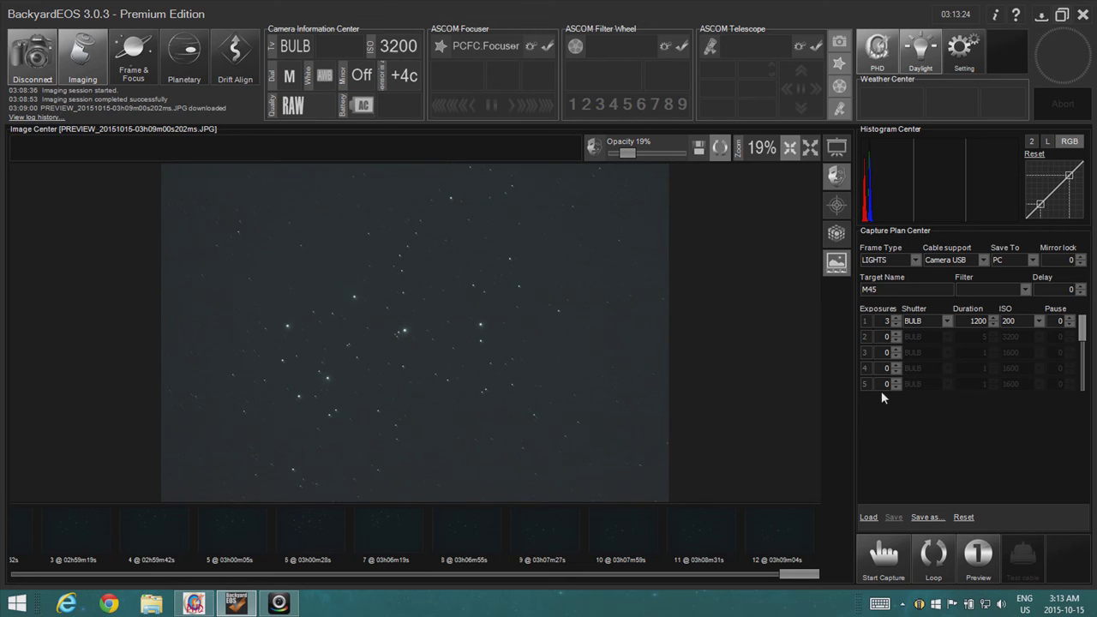
pyautogui.moveTo(917, 274)
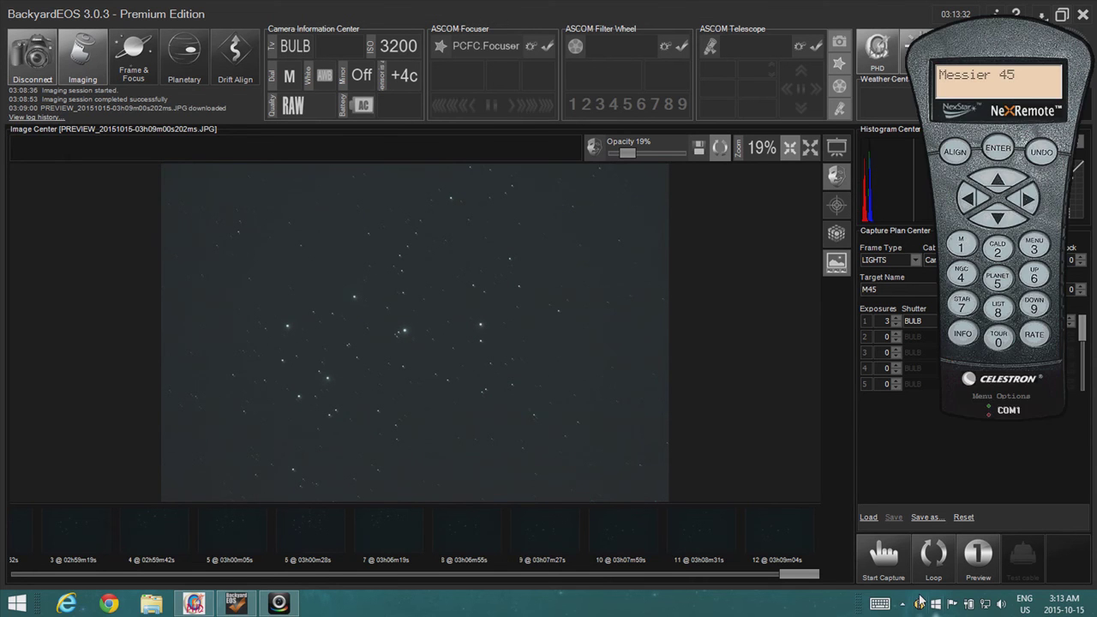
pyautogui.click(882, 557)
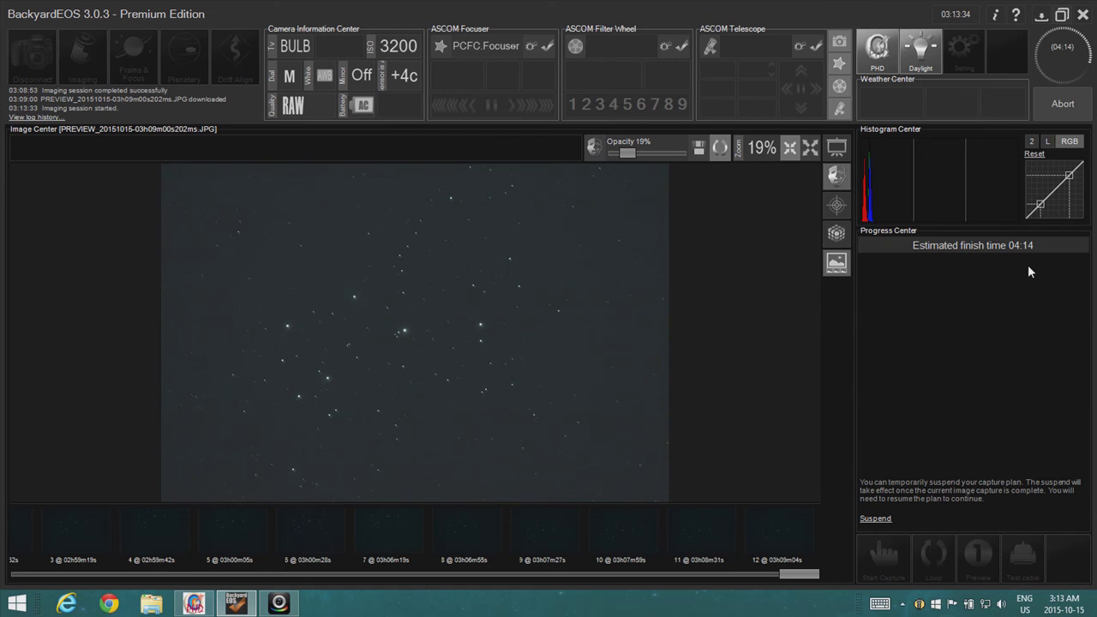